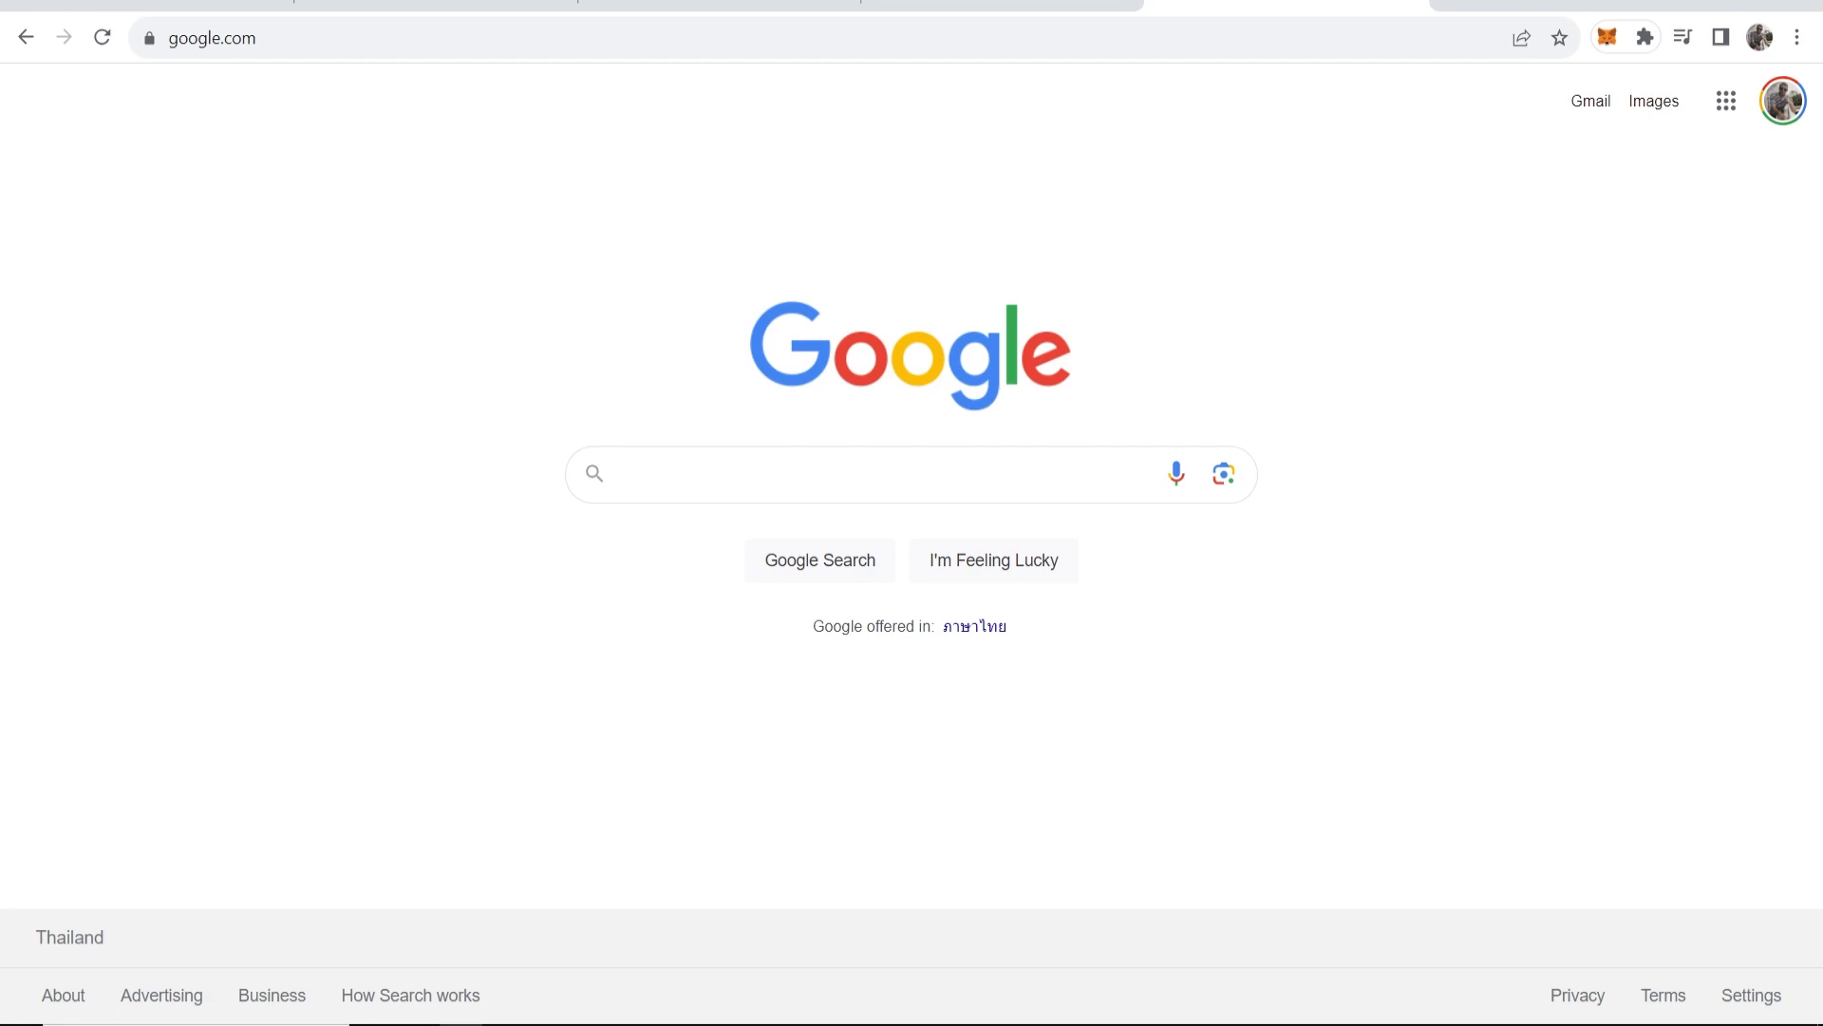
# Search Google for 'bing ai image generator' and open Microsoft Bing's Image Creator result.
pyautogui.write('bing')
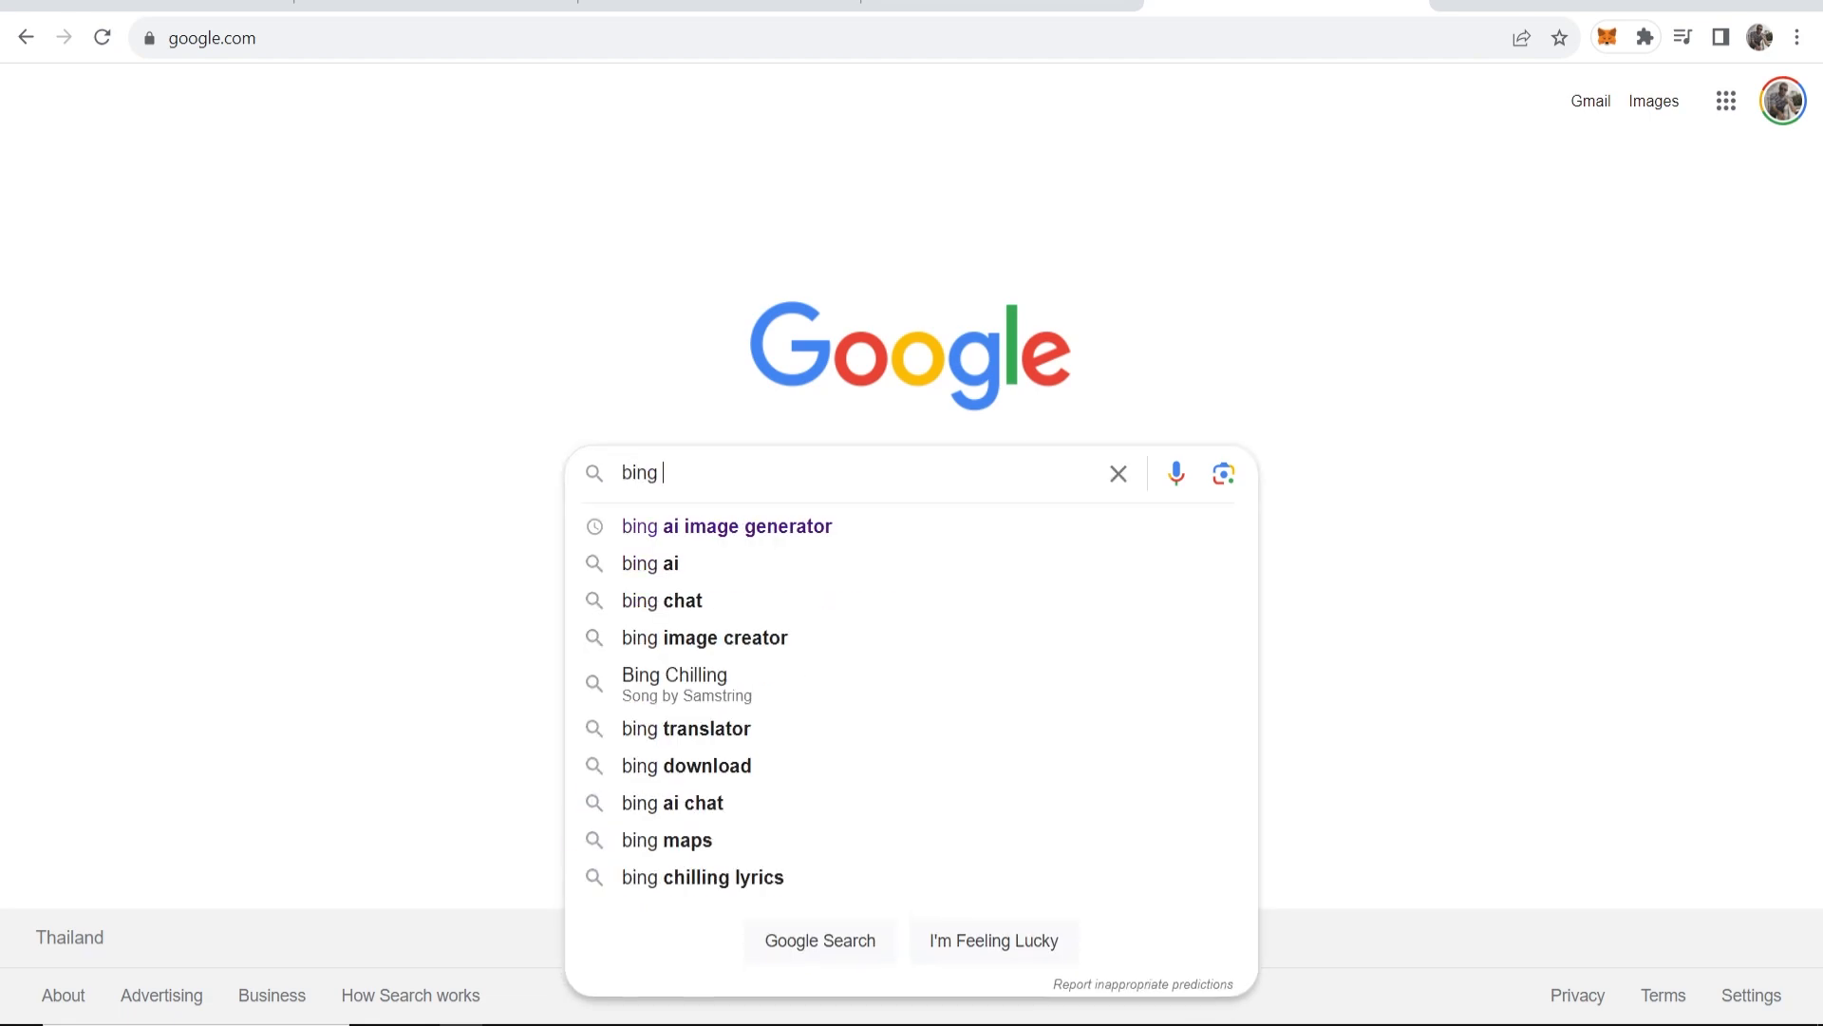
pyautogui.click(724, 526)
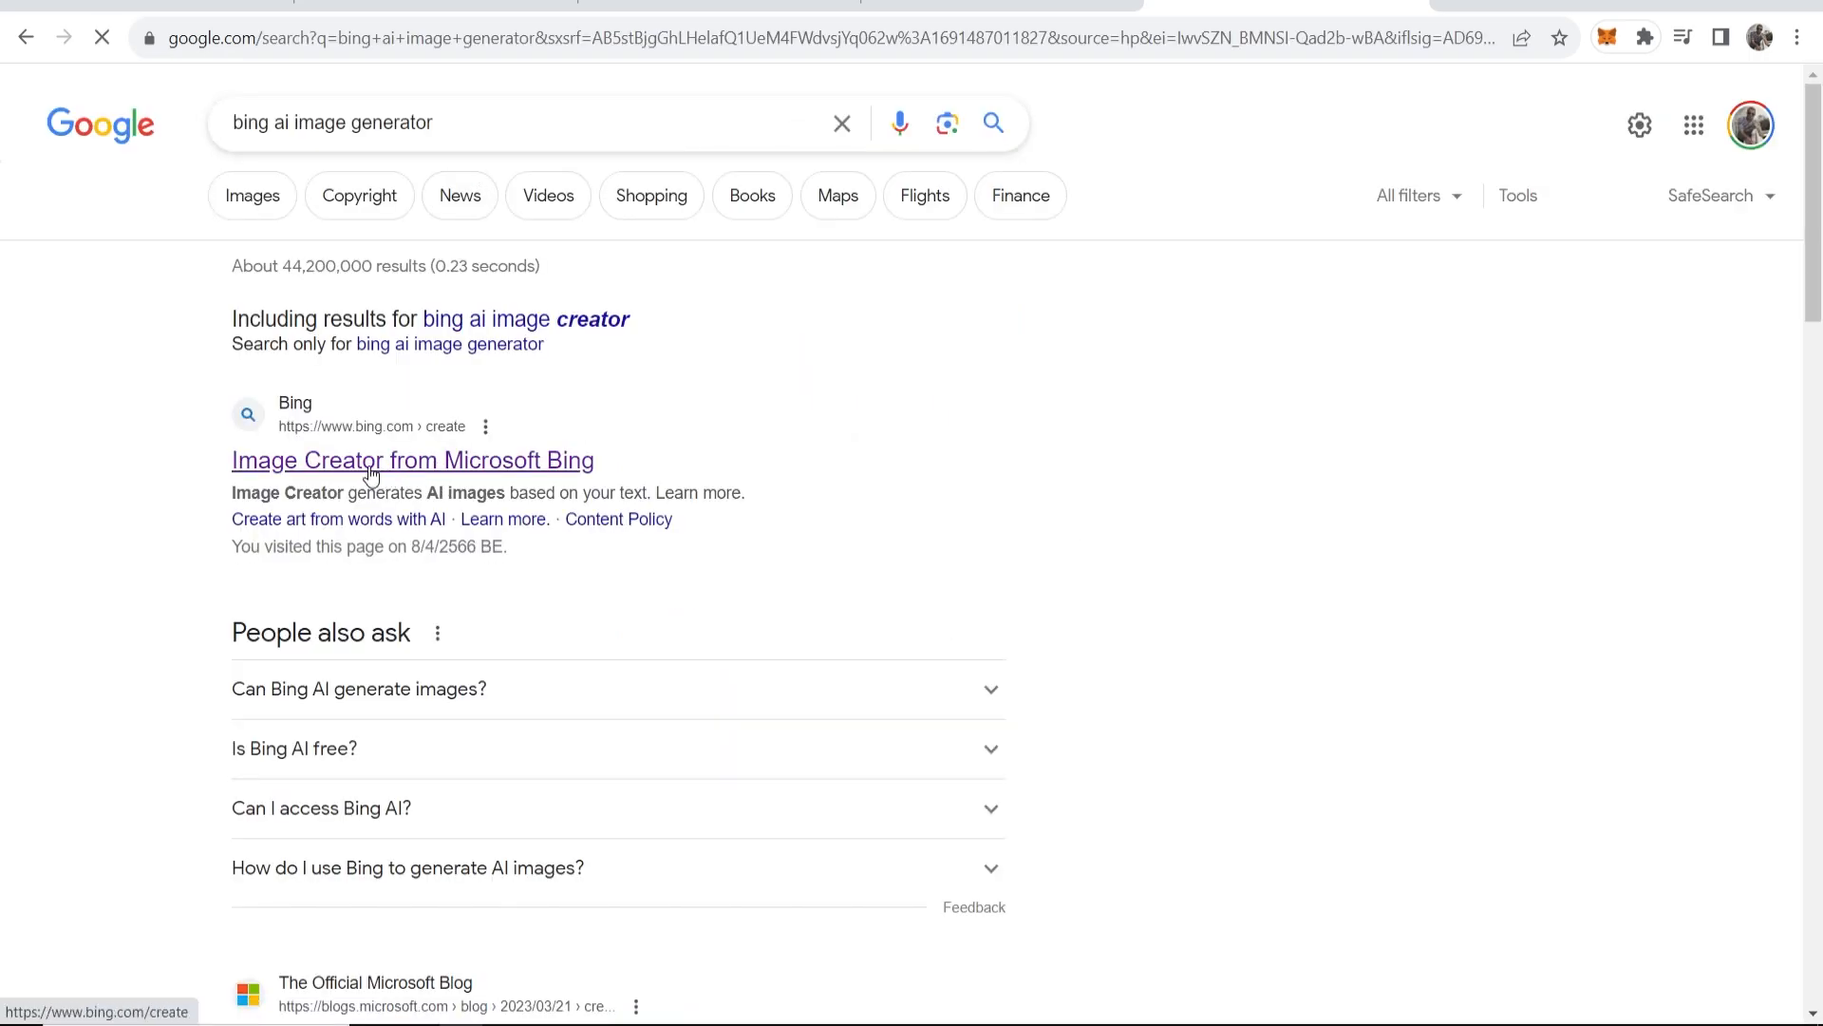
pyautogui.click(412, 460)
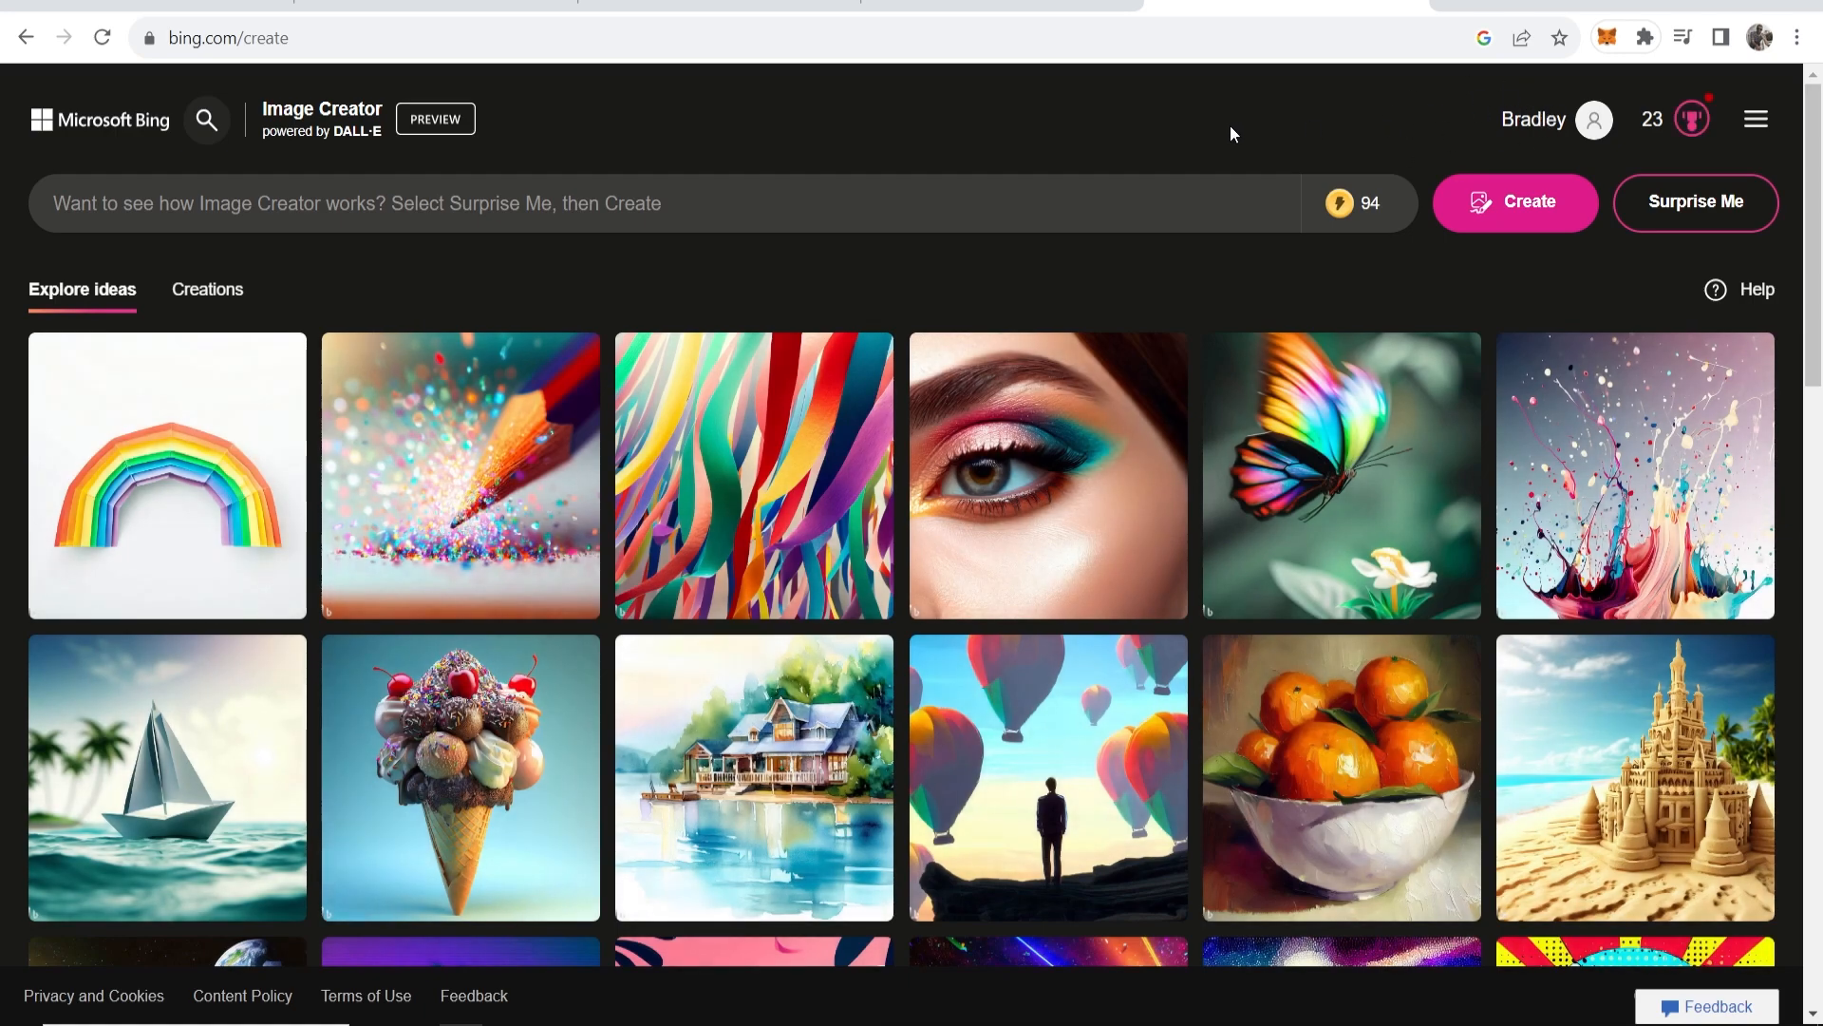
pyautogui.moveTo(139, 250)
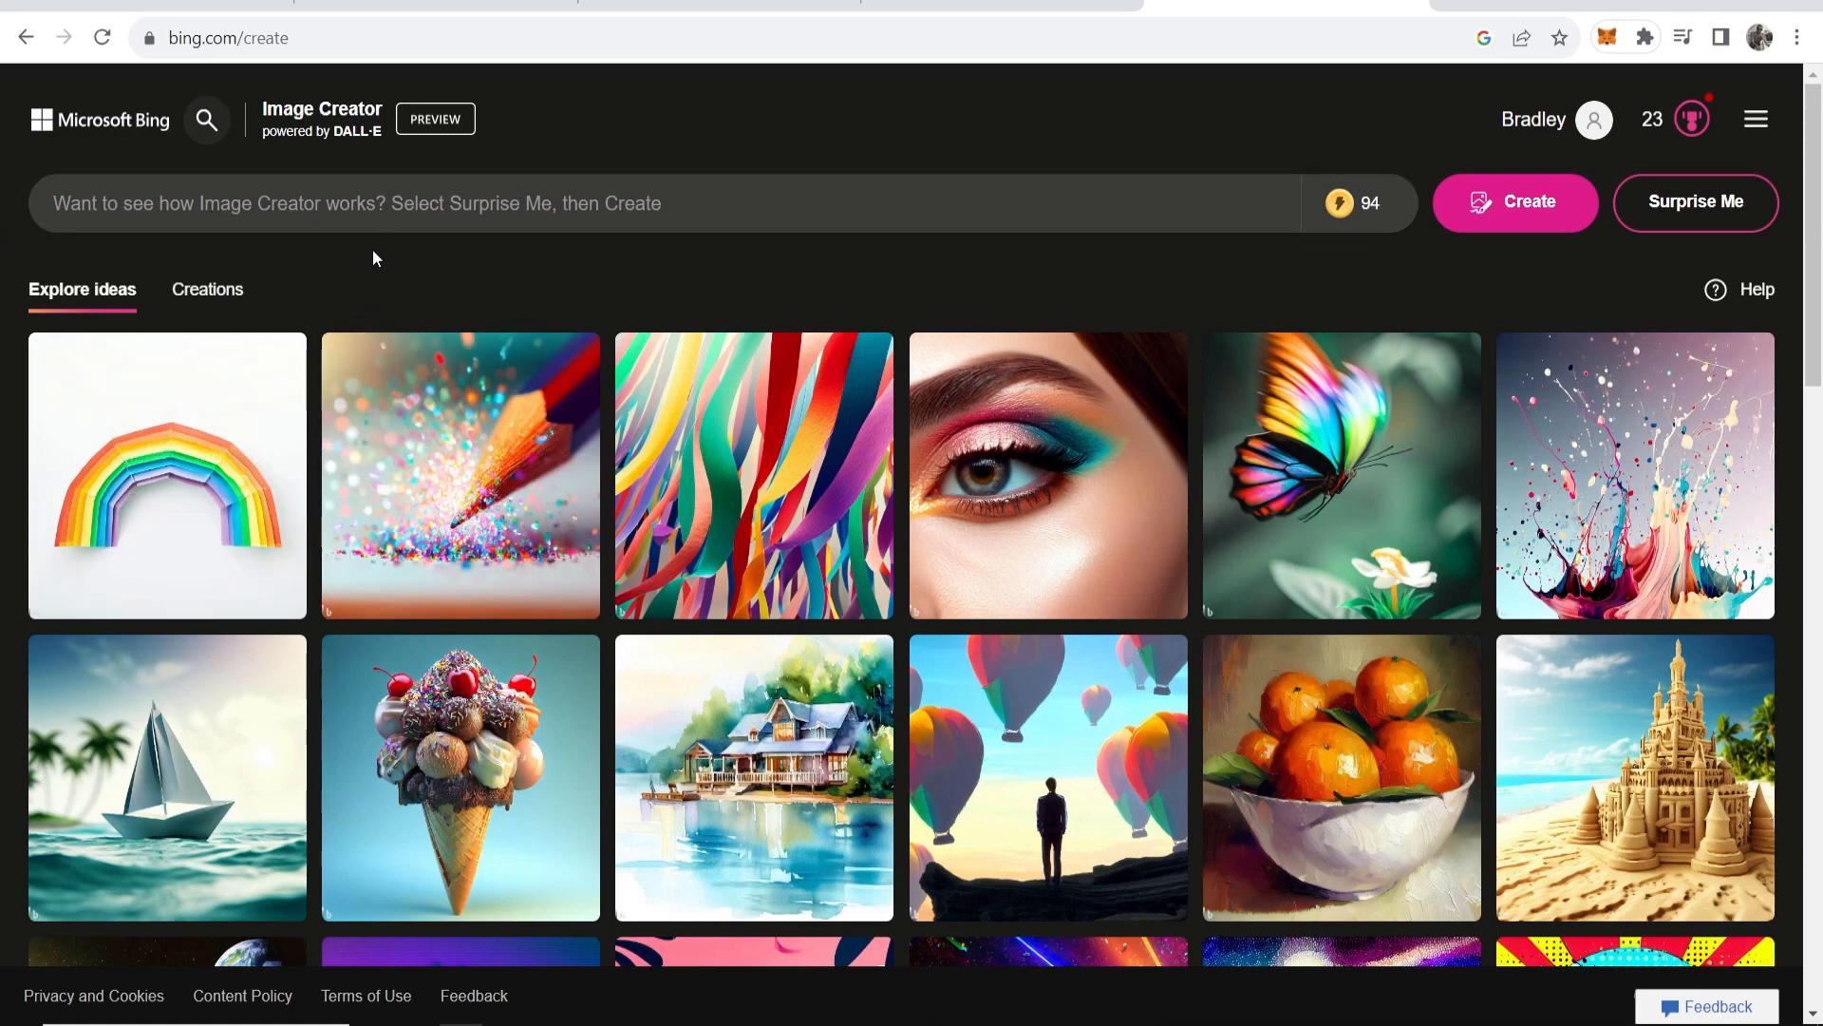
pyautogui.moveTo(460, 475)
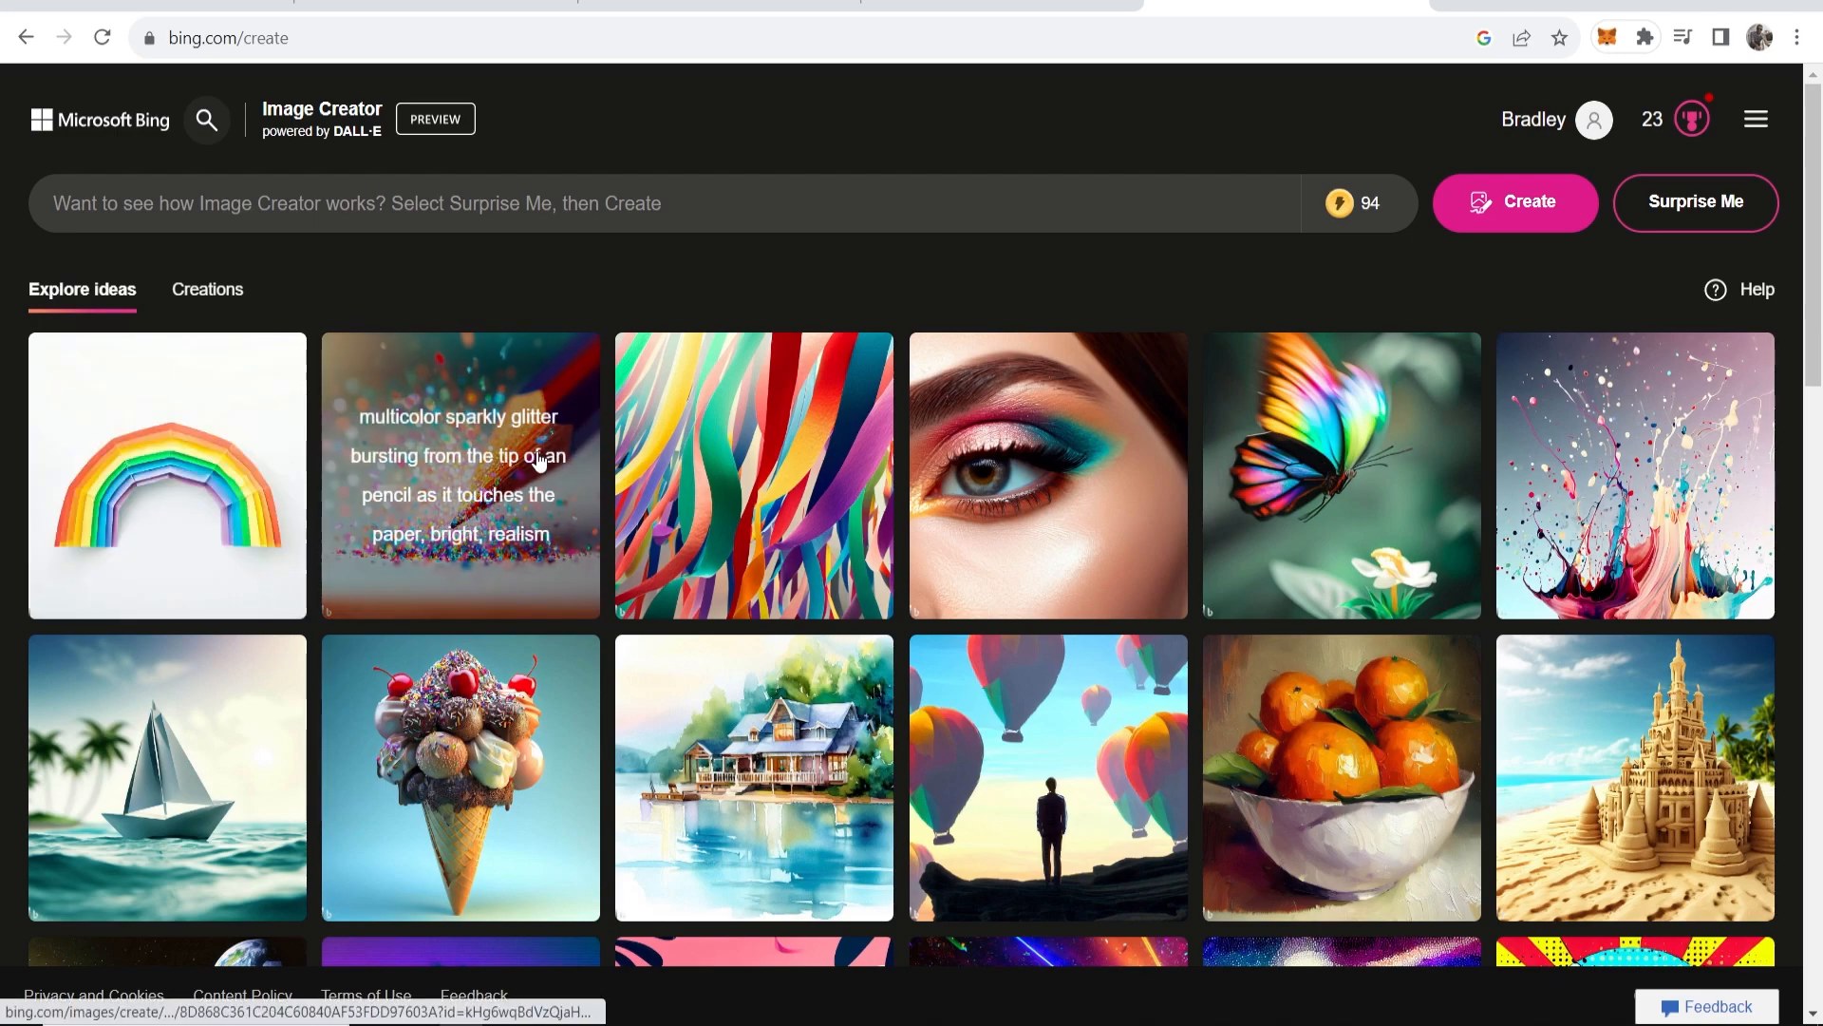
pyautogui.scroll(-3)
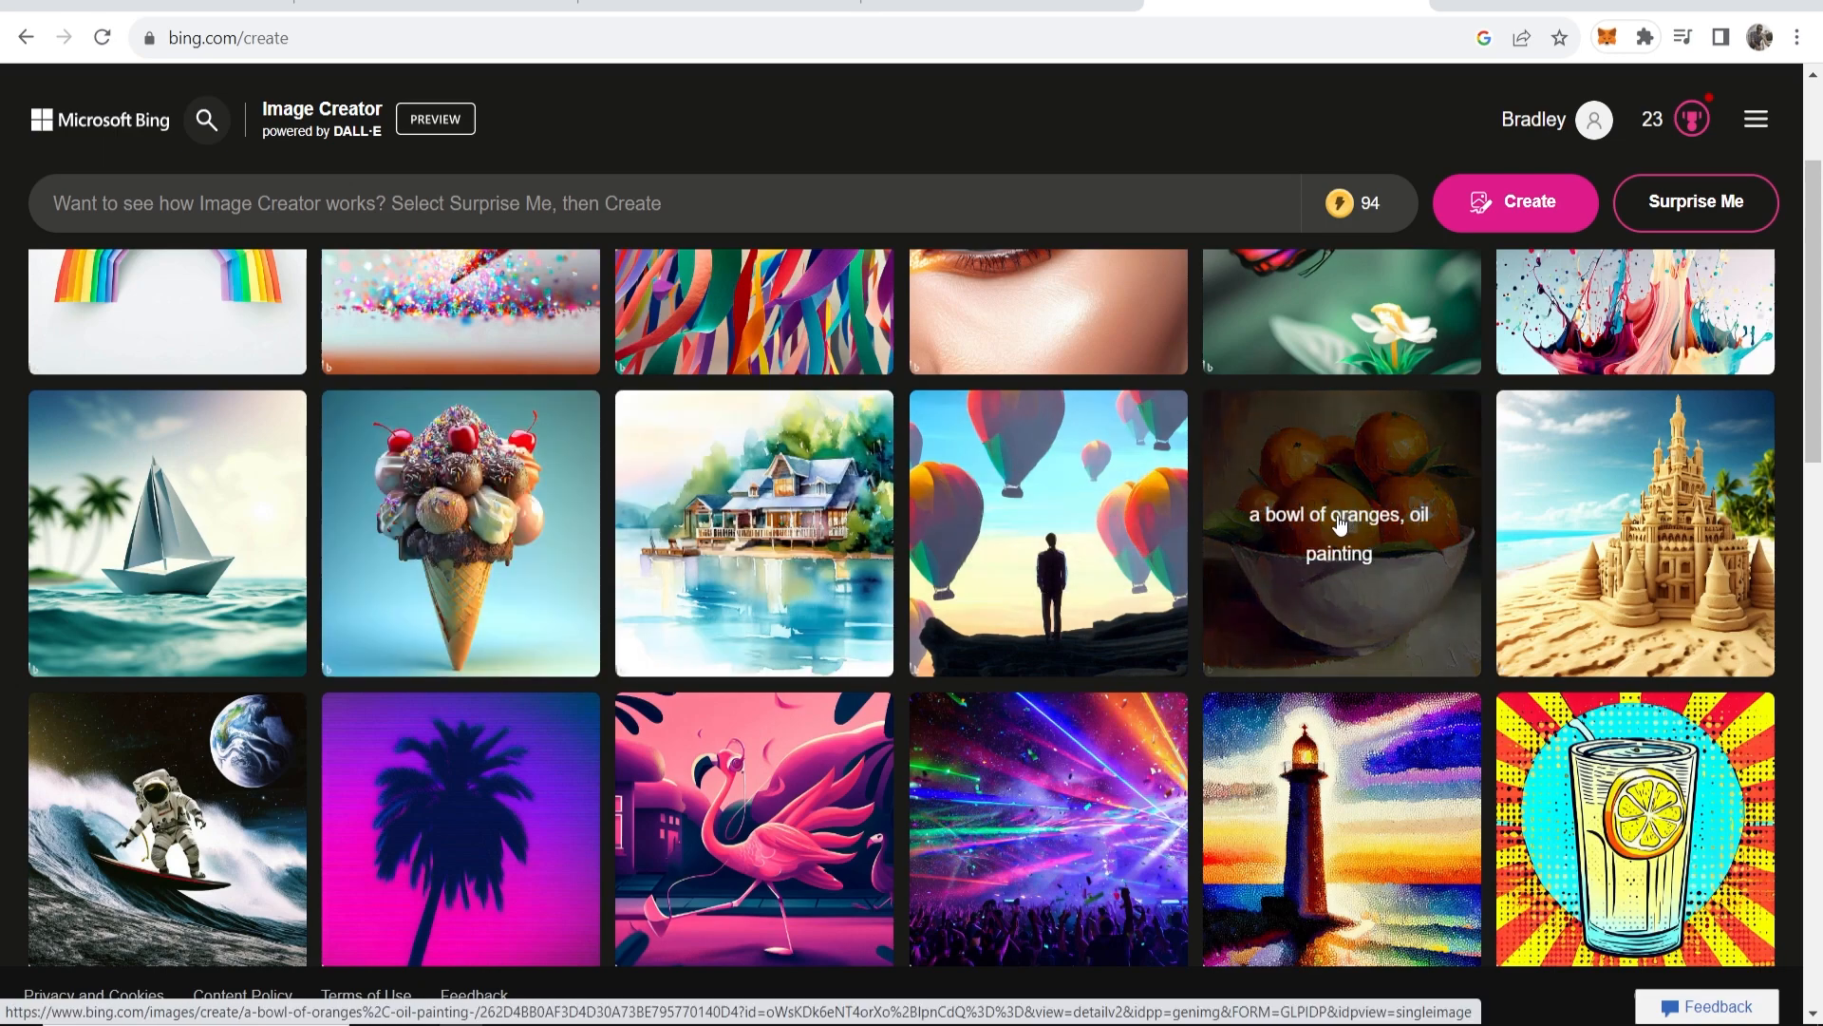
pyautogui.moveTo(1628, 530)
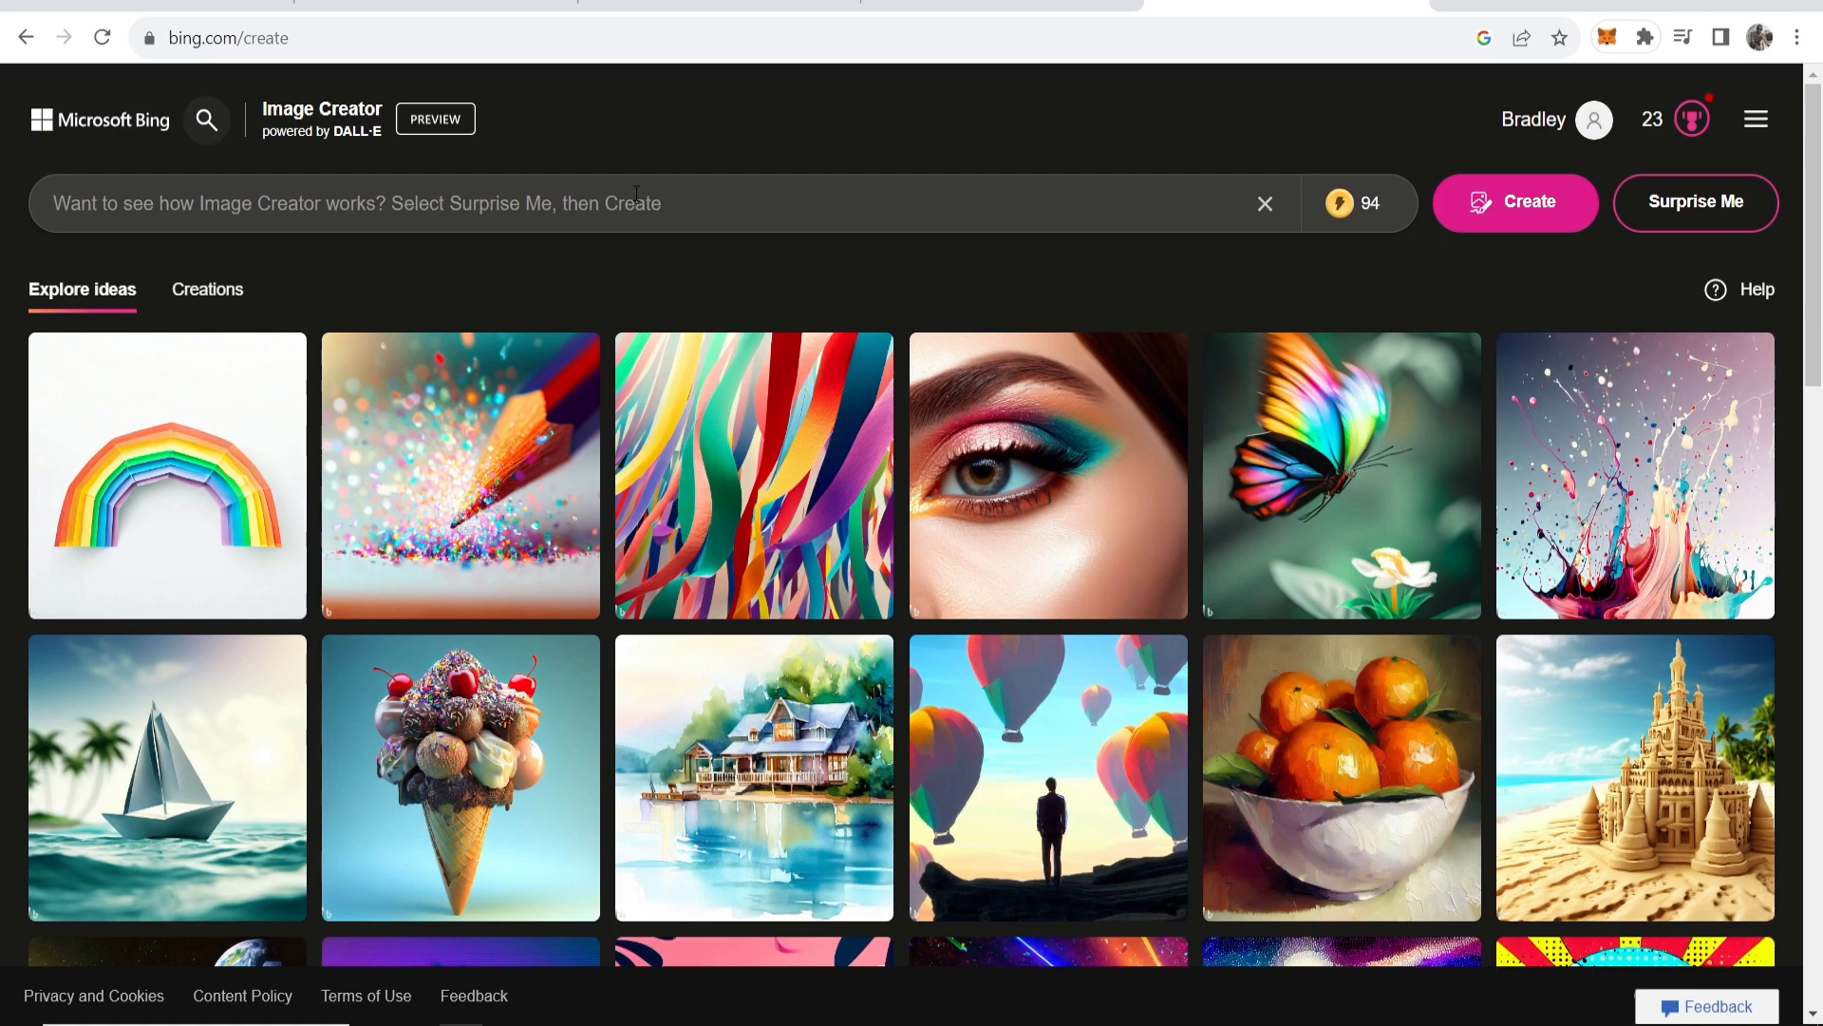
# Generate images from the prompt 'a man standing on a boat looking at the sunset'.
pyautogui.write('a man standing')
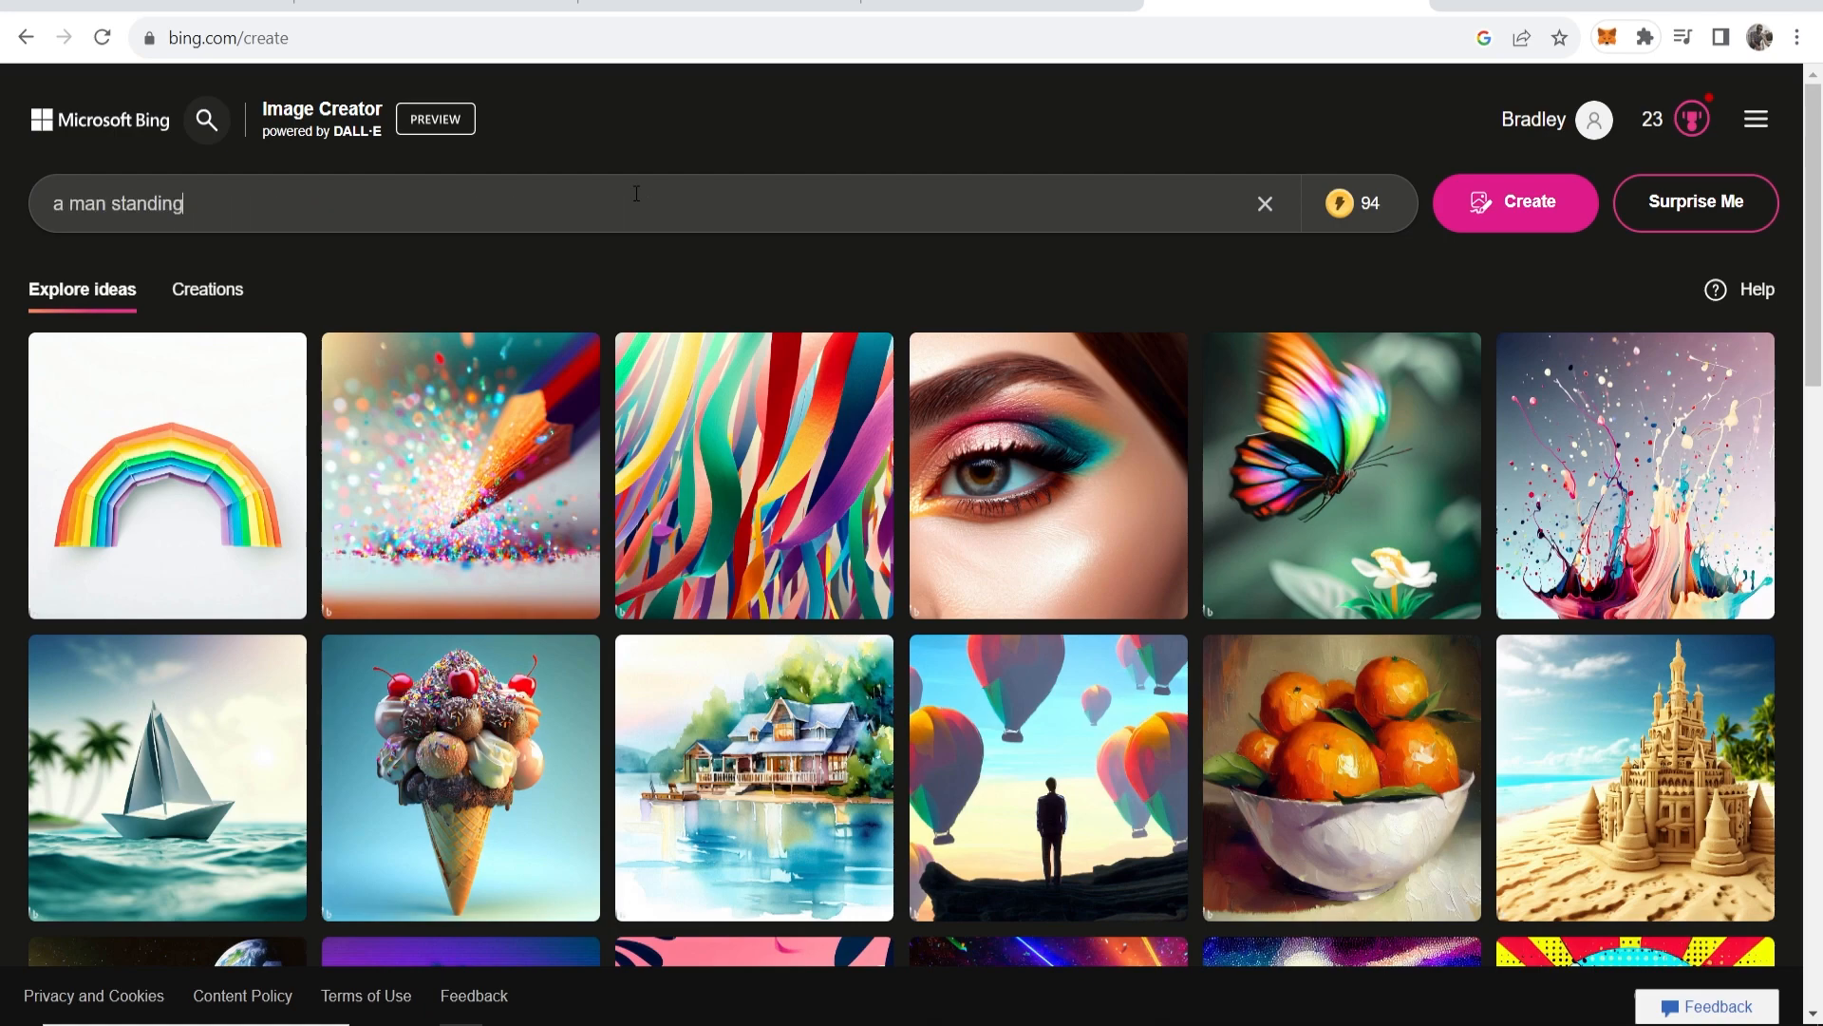
pyautogui.write('on a boat looking at the sunset')
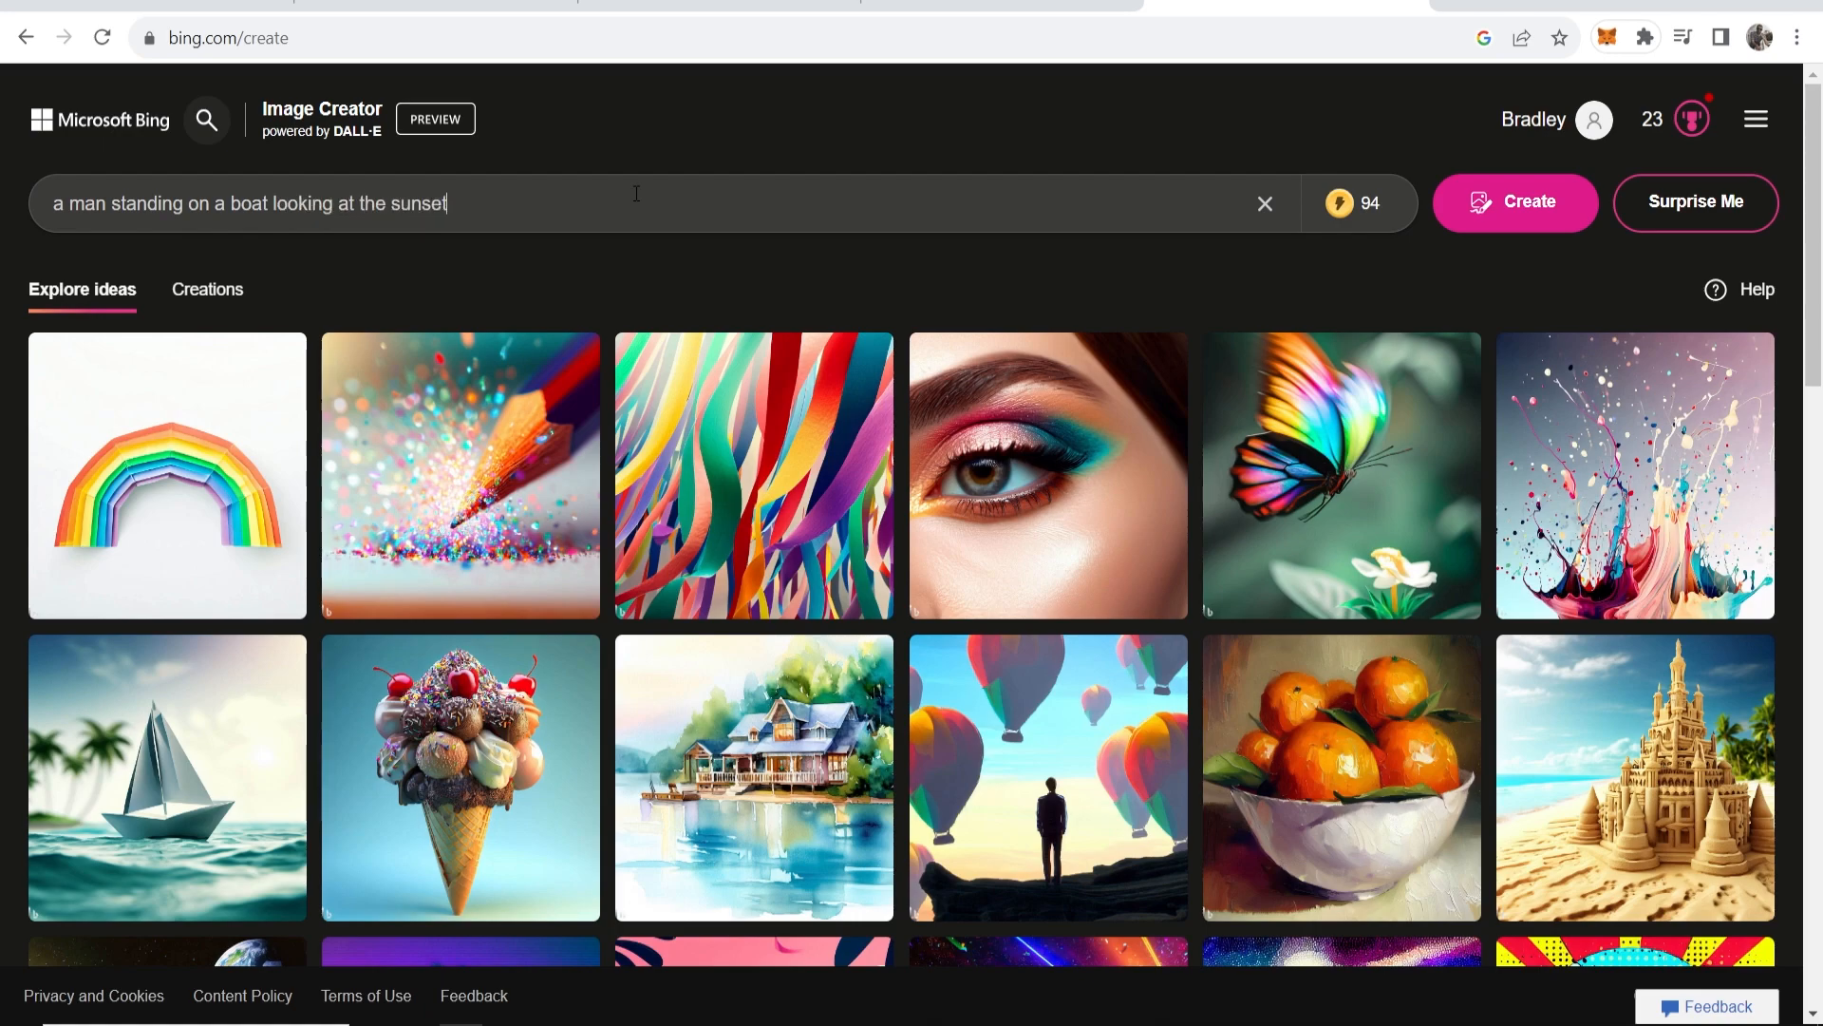
pyautogui.click(1513, 201)
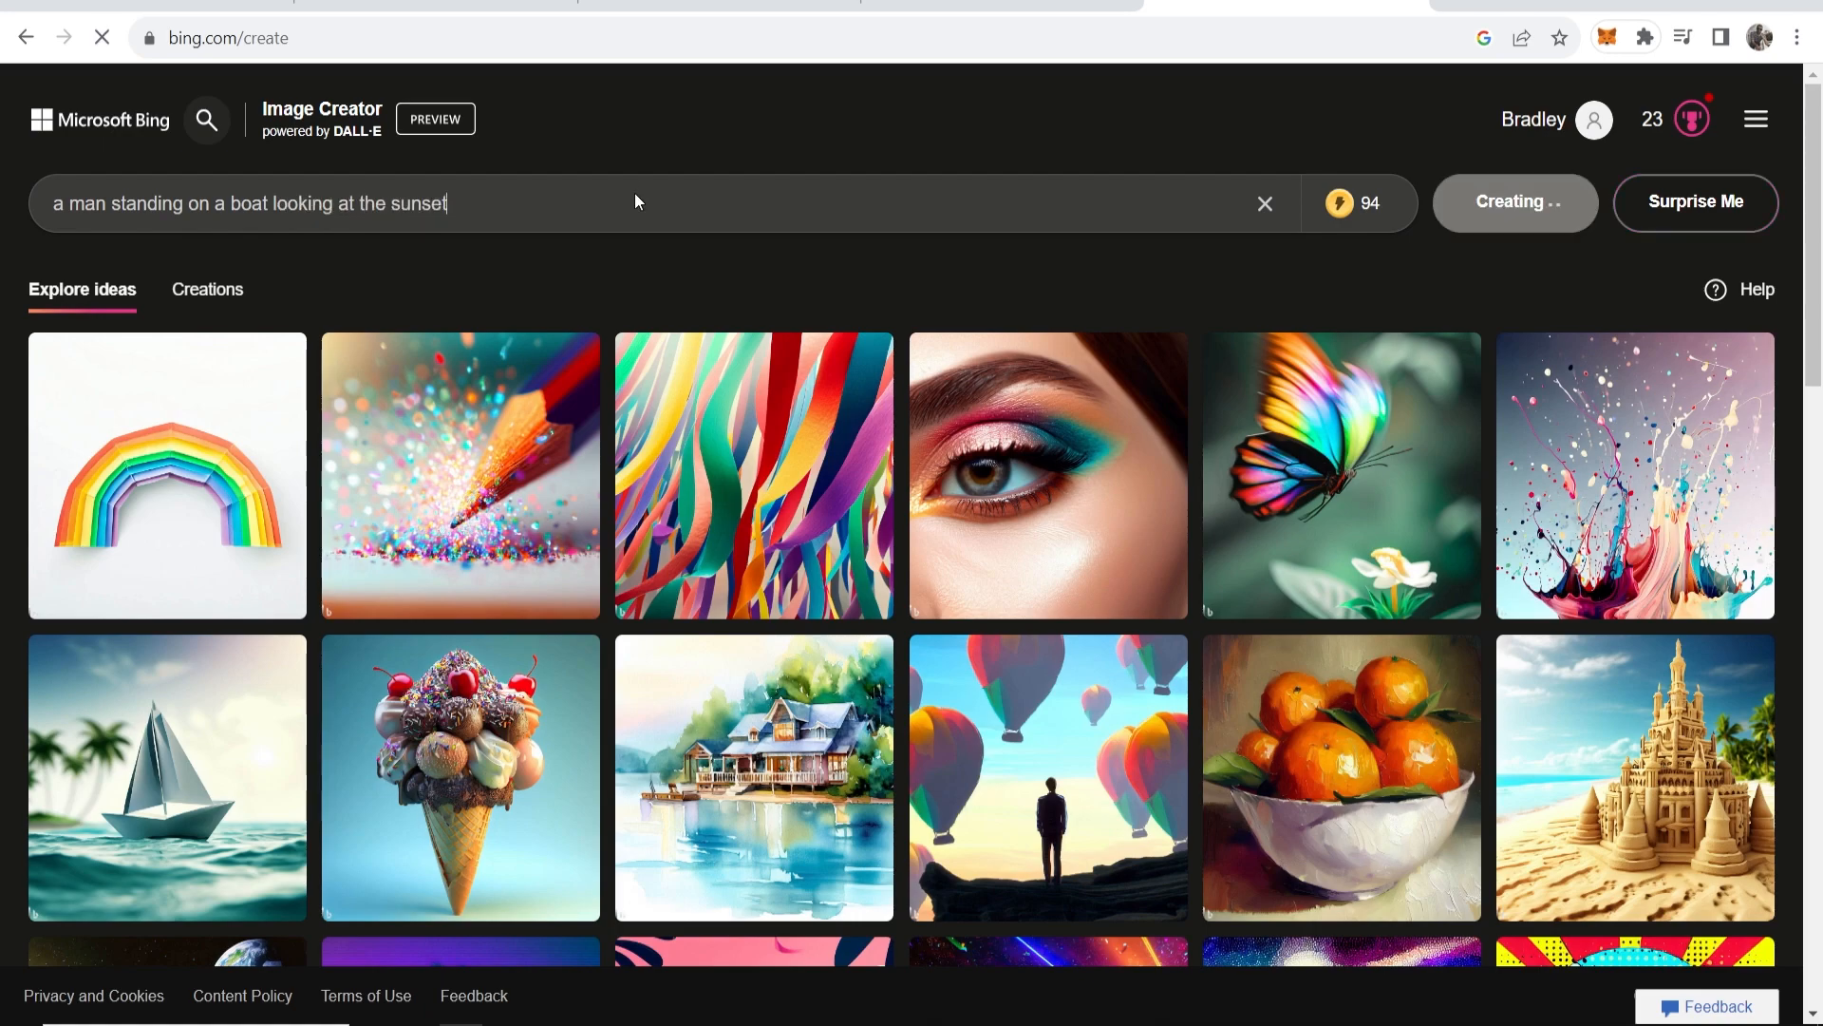
pyautogui.click(1513, 201)
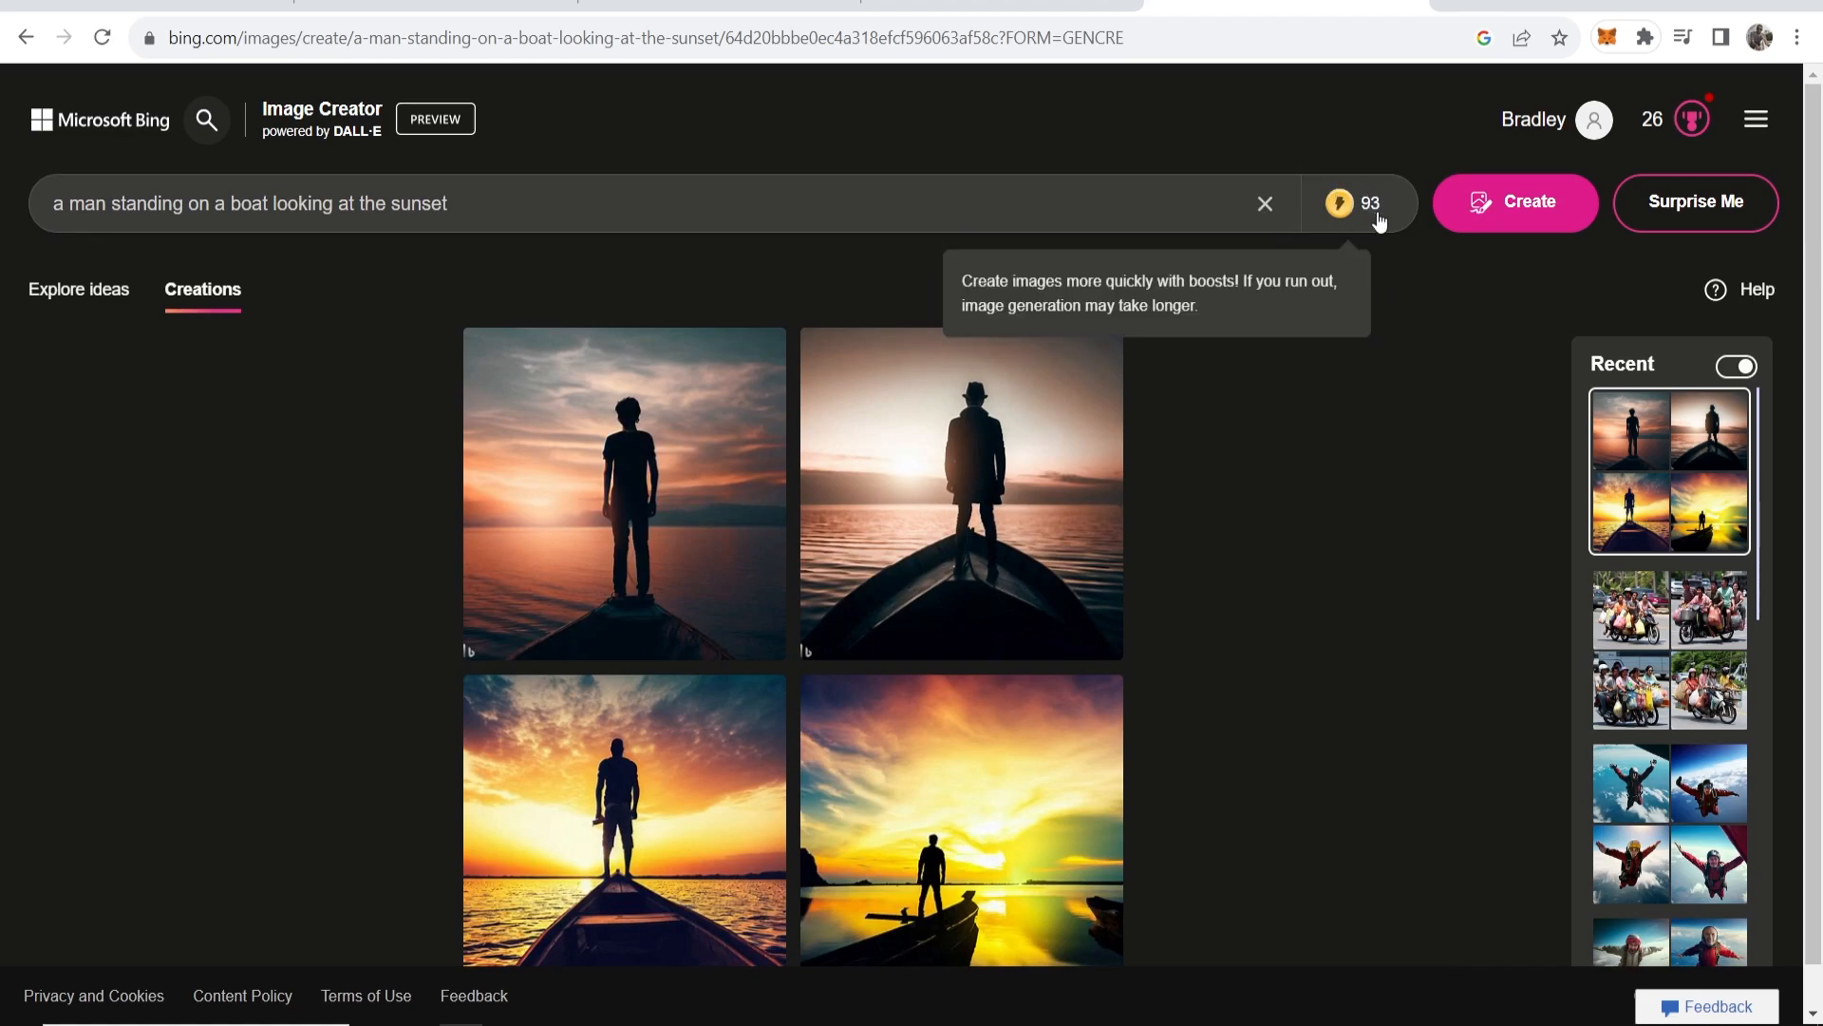
pyautogui.moveTo(1377, 224)
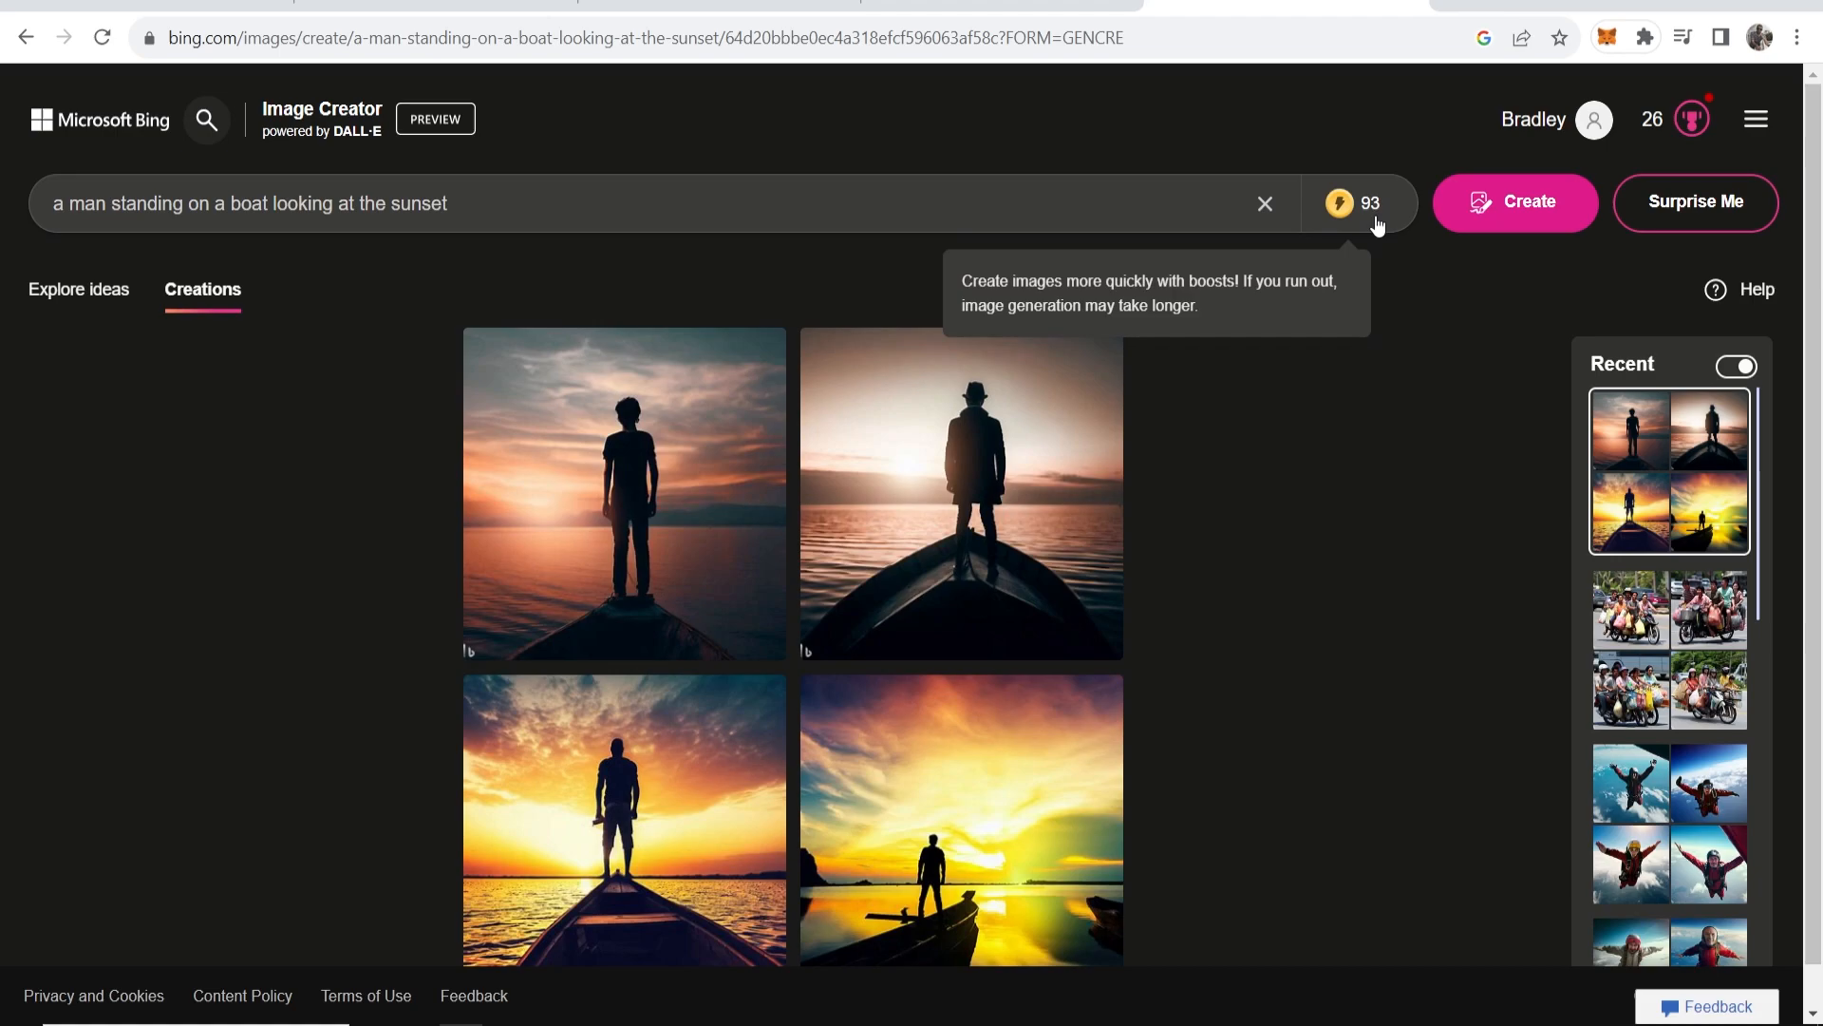
pyautogui.moveTo(1373, 230)
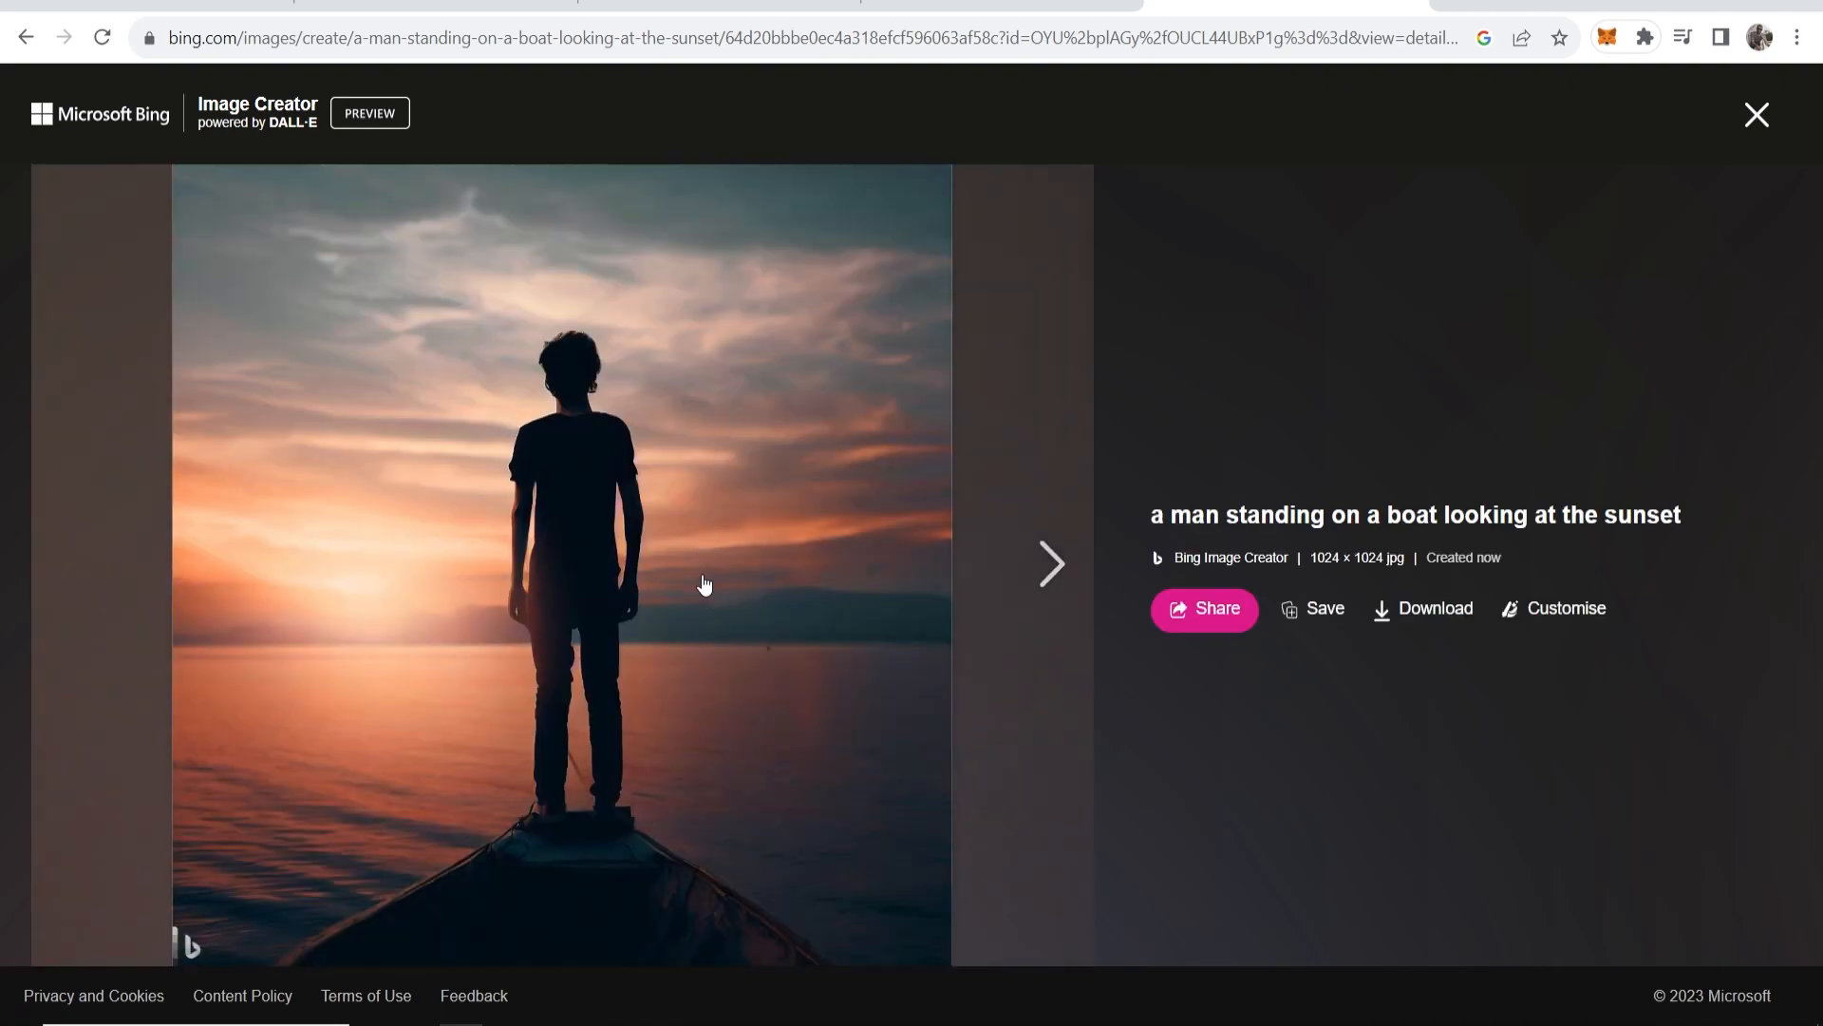
pyautogui.moveTo(917, 749)
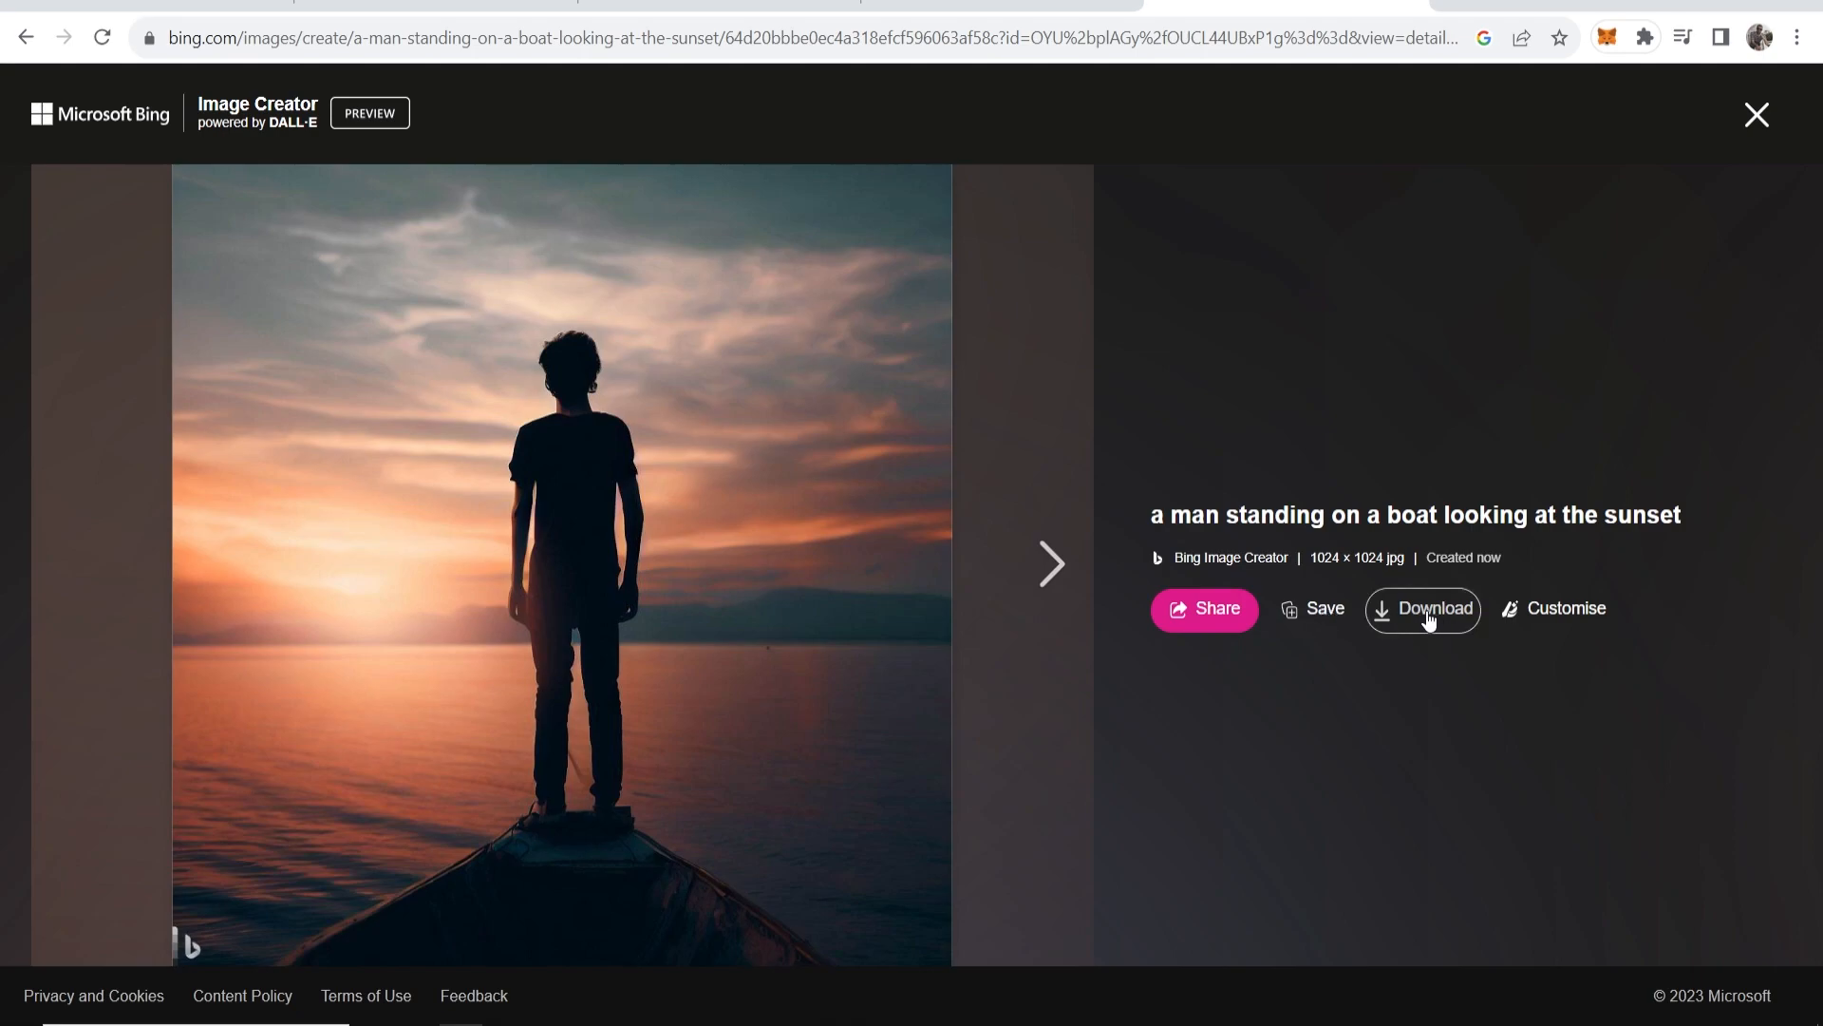
# Download the first boat-sunset image, fit it in the Photos viewer, then close the viewer.
pyautogui.click(1420, 608)
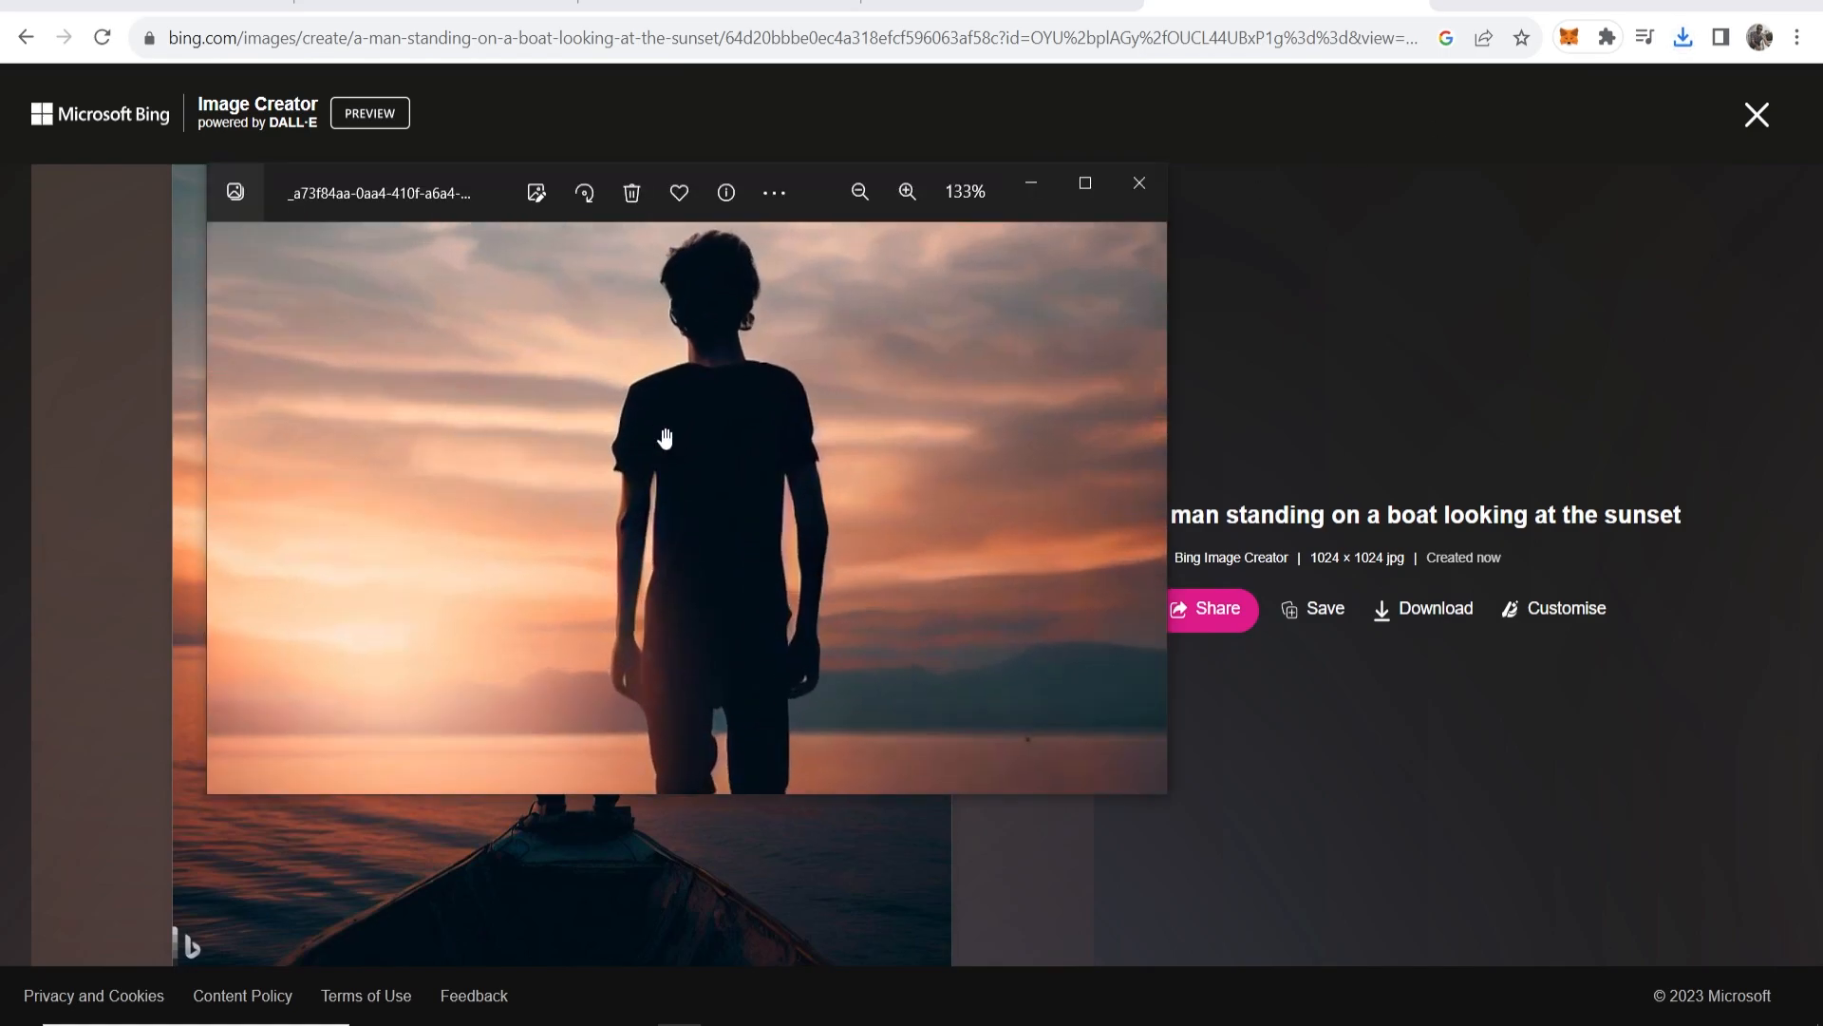
pyautogui.click(856, 190)
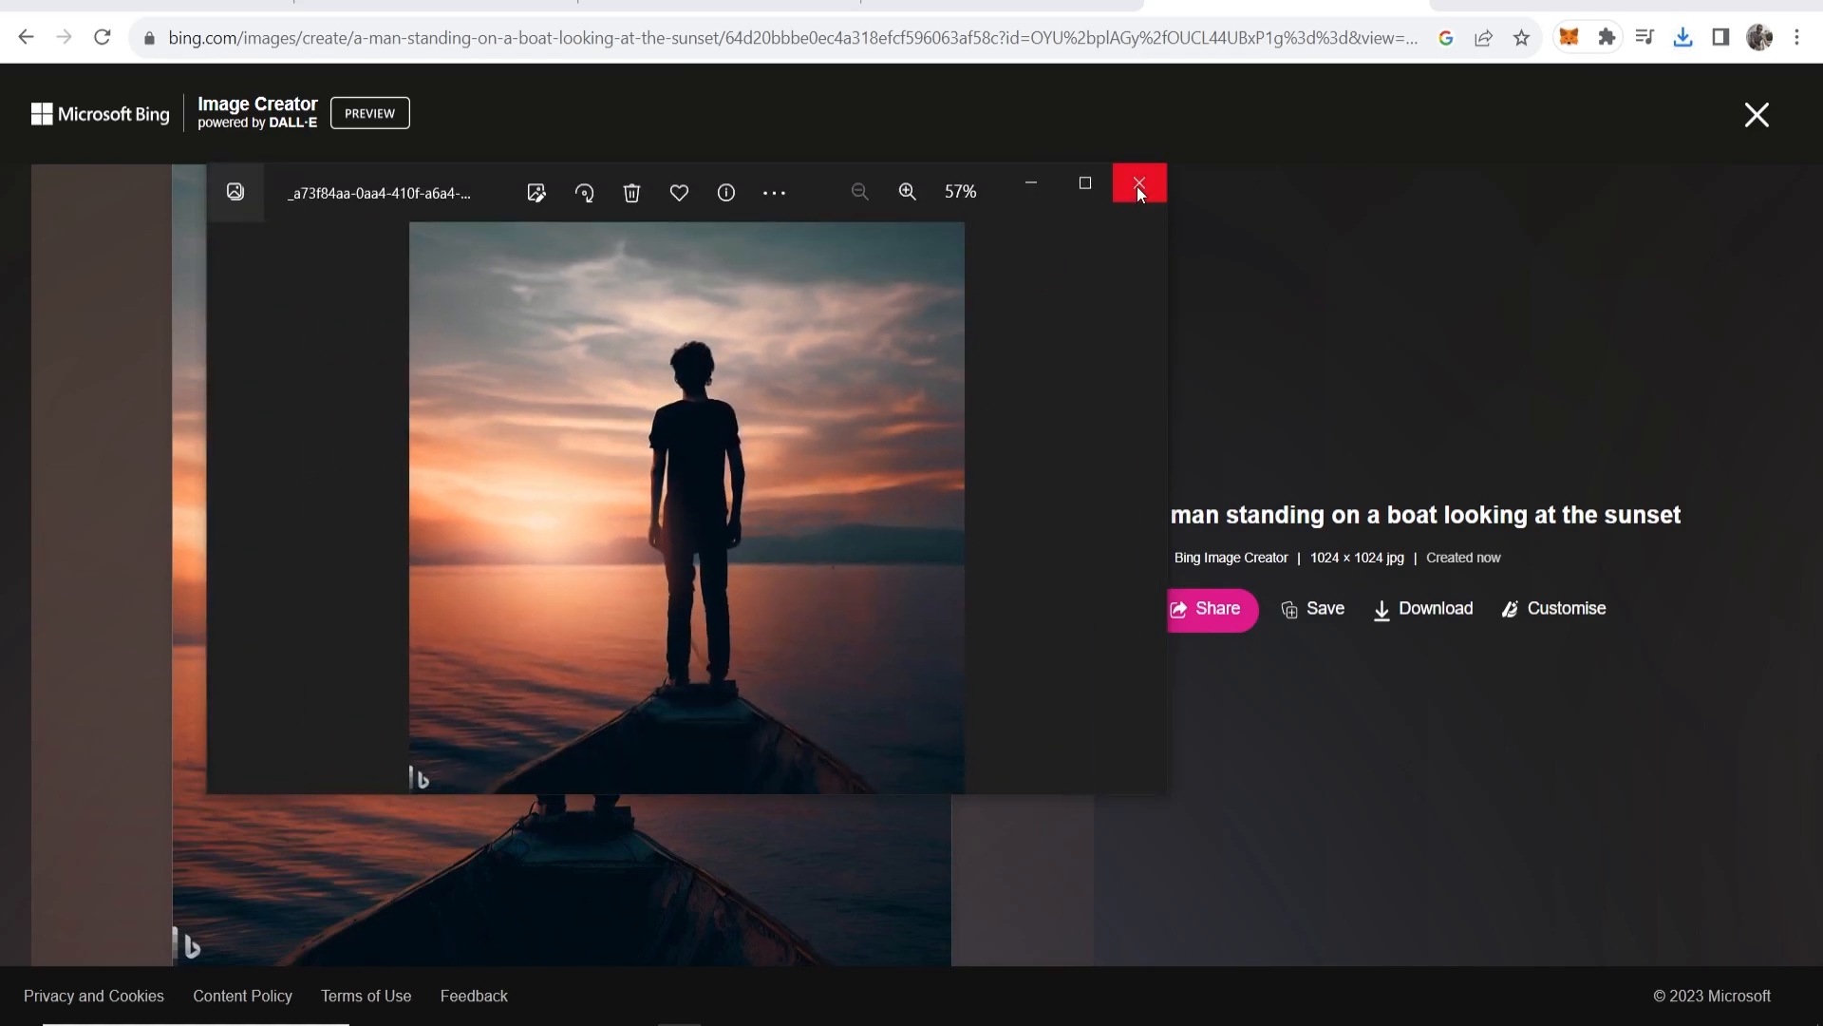
pyautogui.click(1137, 190)
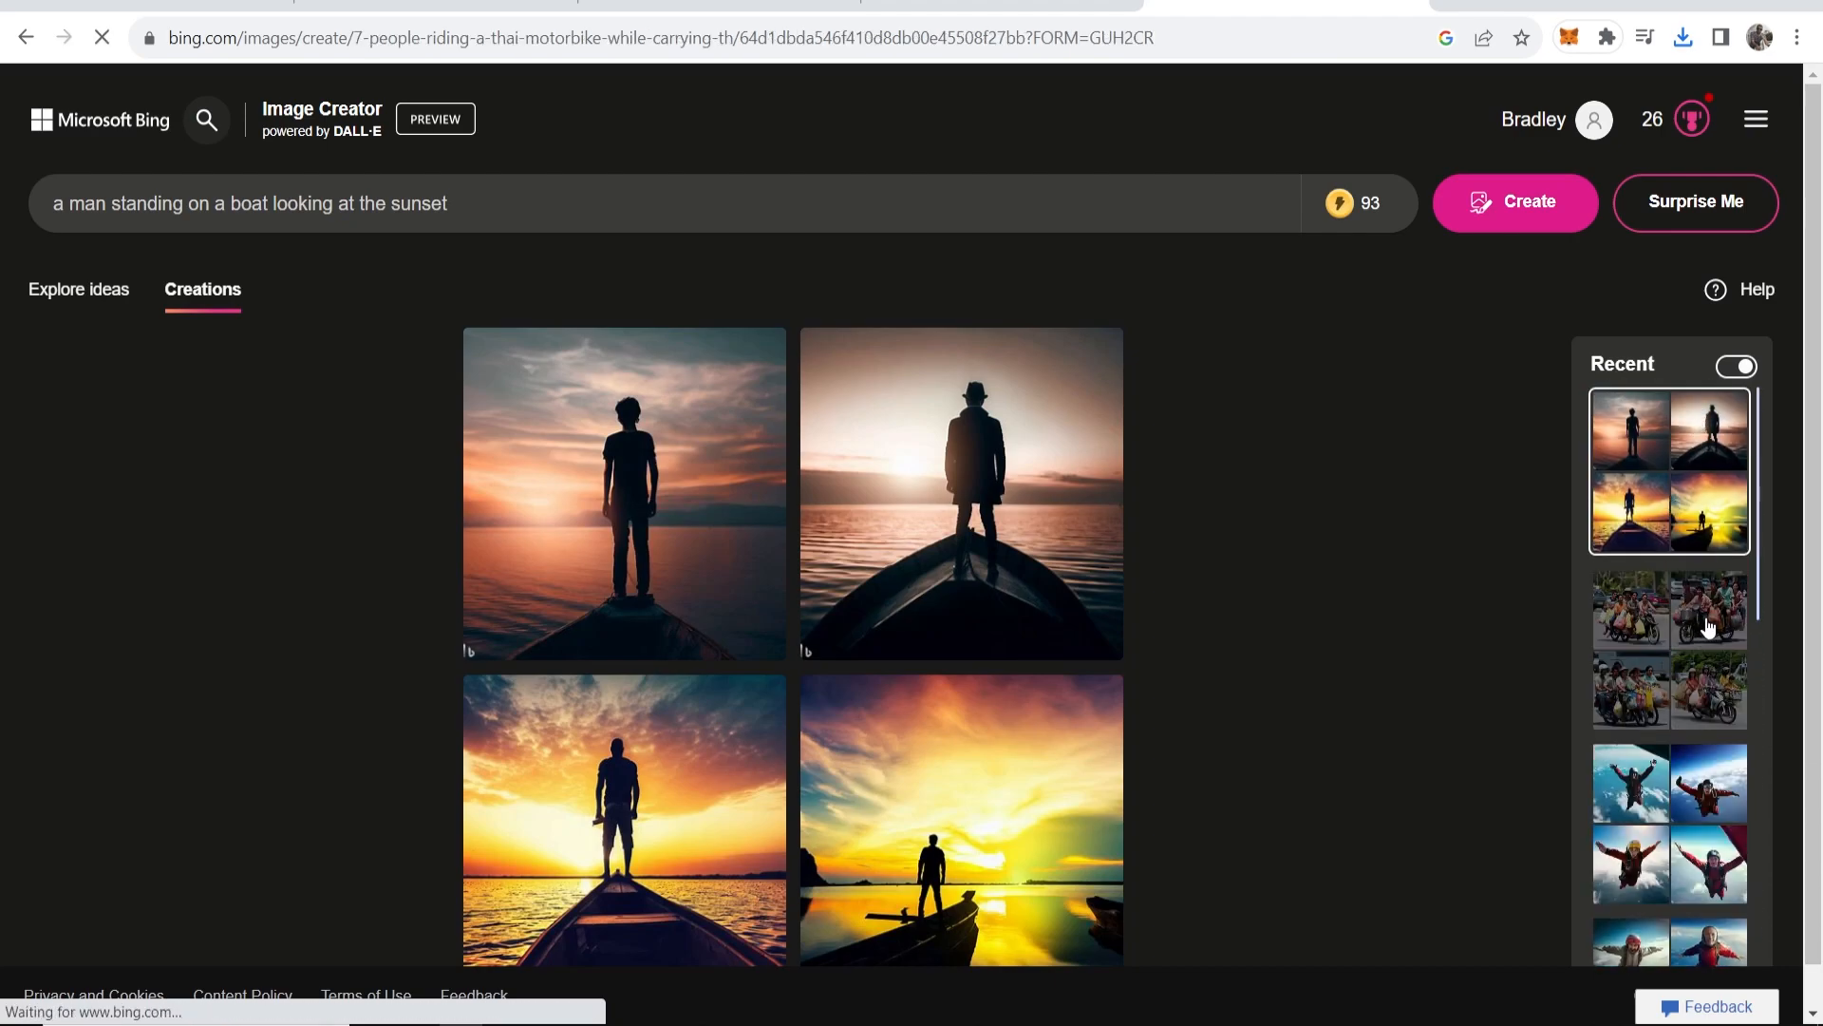
# Open the Recent-panel creation of seven people on a Thai motorbike with weekly shopping.
pyautogui.click(1669, 646)
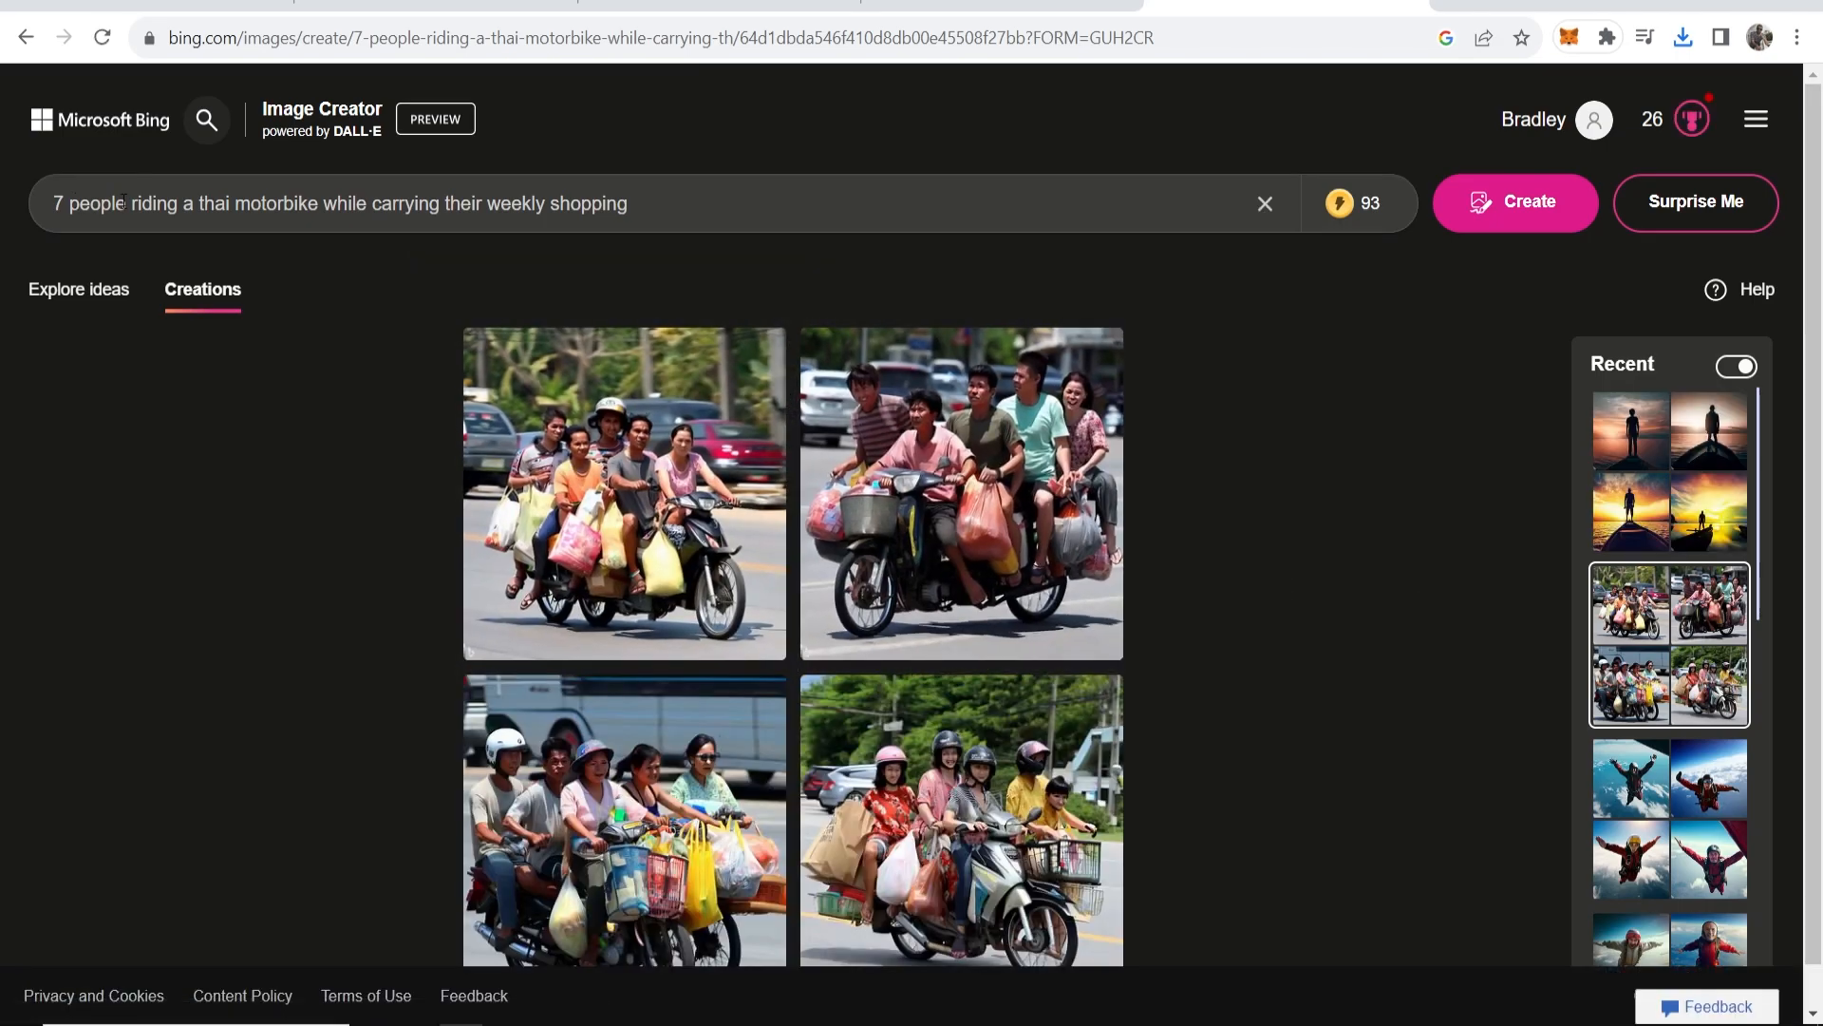